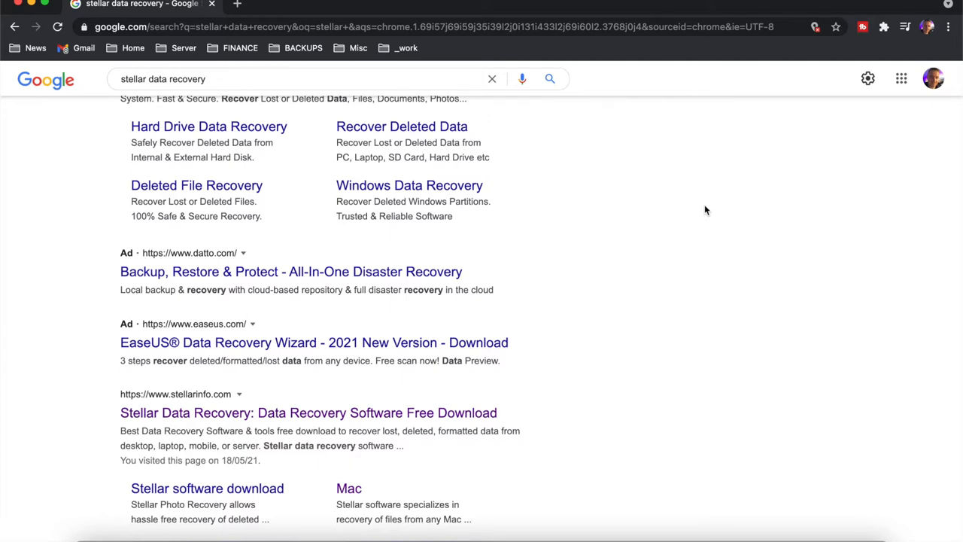
# - Open the Stellar site from the Mac result and reach the free Mac Data Recovery page
pyautogui.scroll(3)
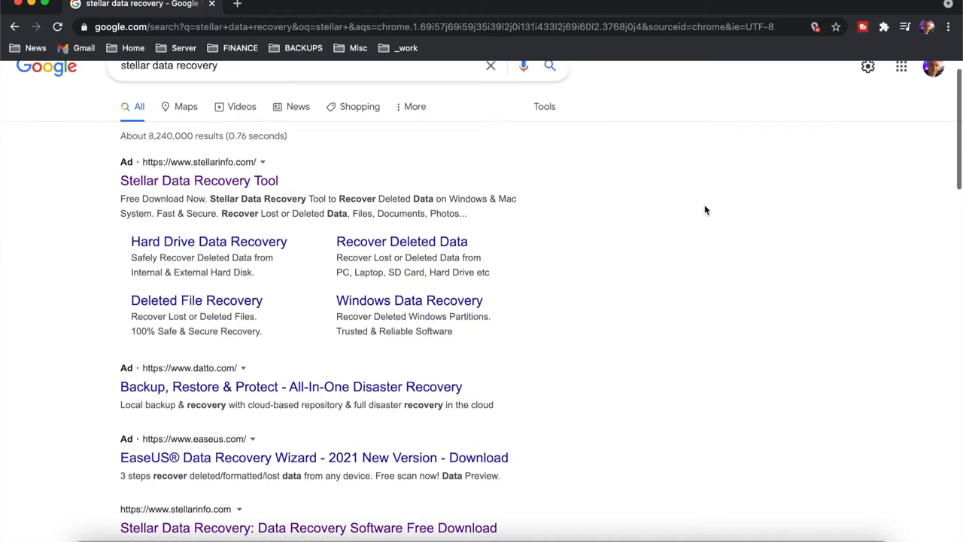
pyautogui.scroll(-3)
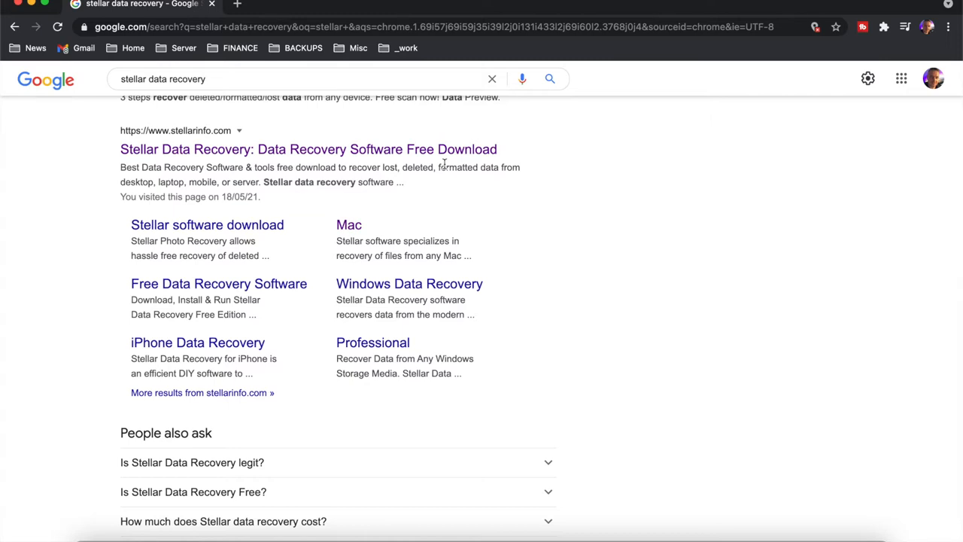
pyautogui.moveTo(439, 220)
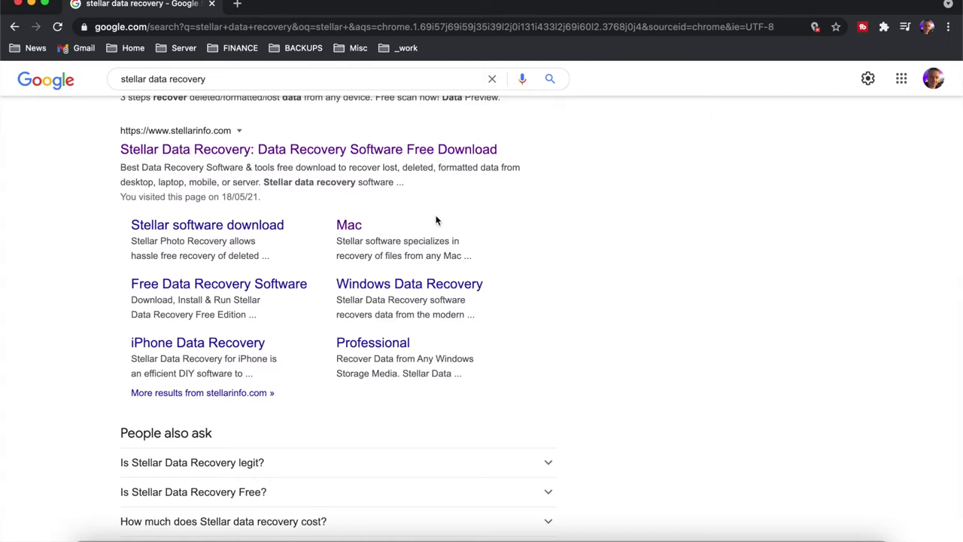
pyautogui.moveTo(358, 224)
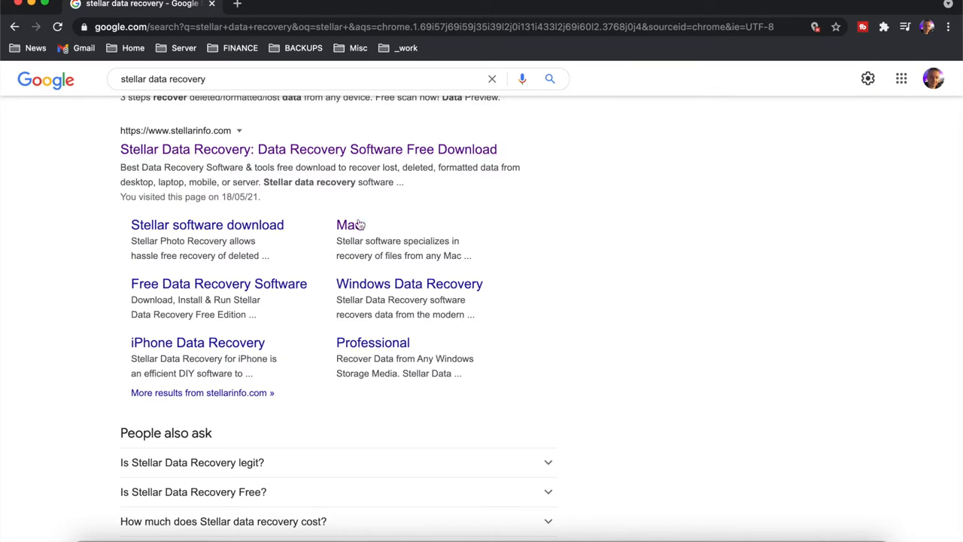
pyautogui.click(308, 149)
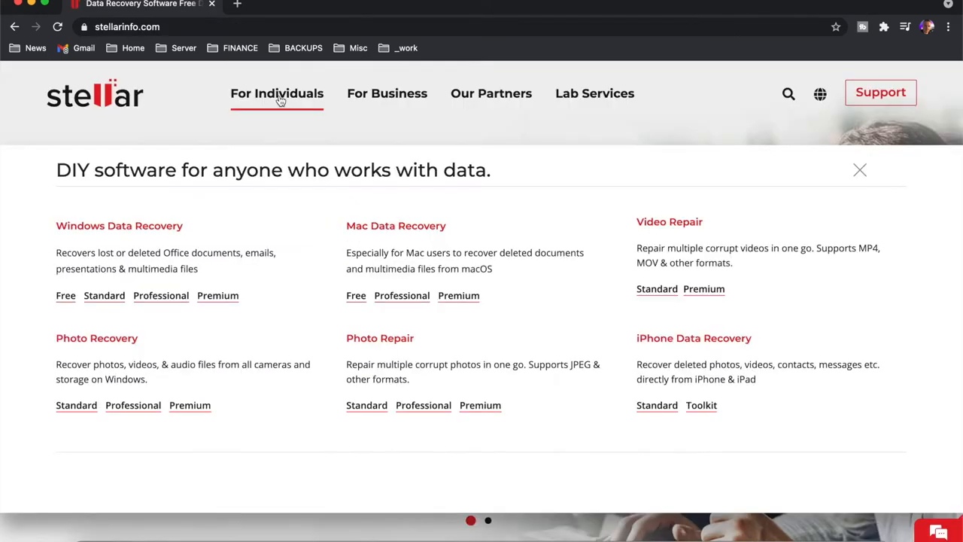
pyautogui.moveTo(396, 226)
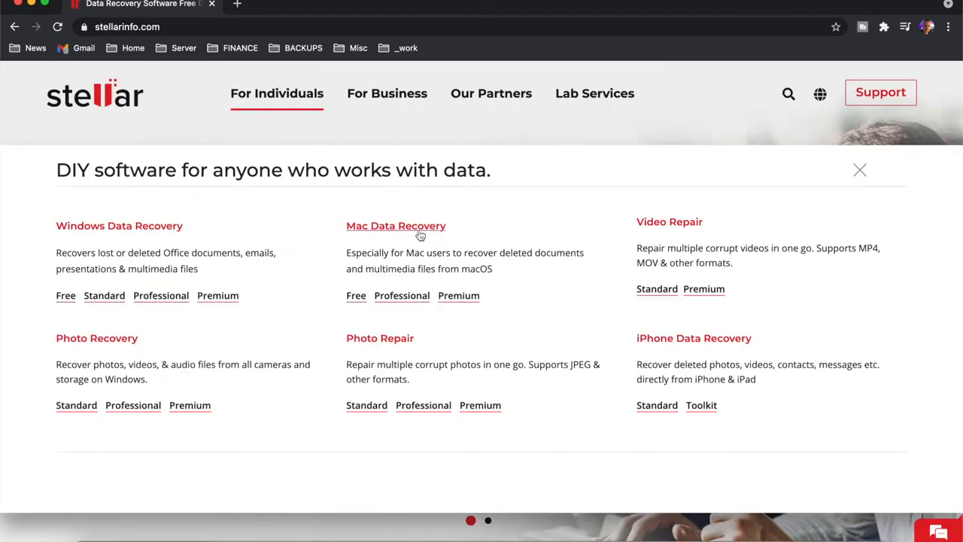
pyautogui.moveTo(347, 287)
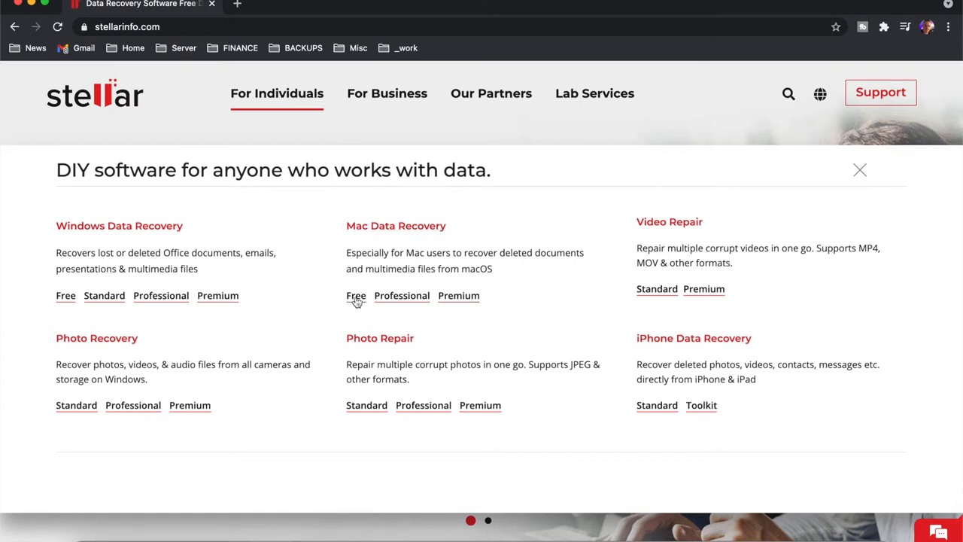
pyautogui.click(356, 295)
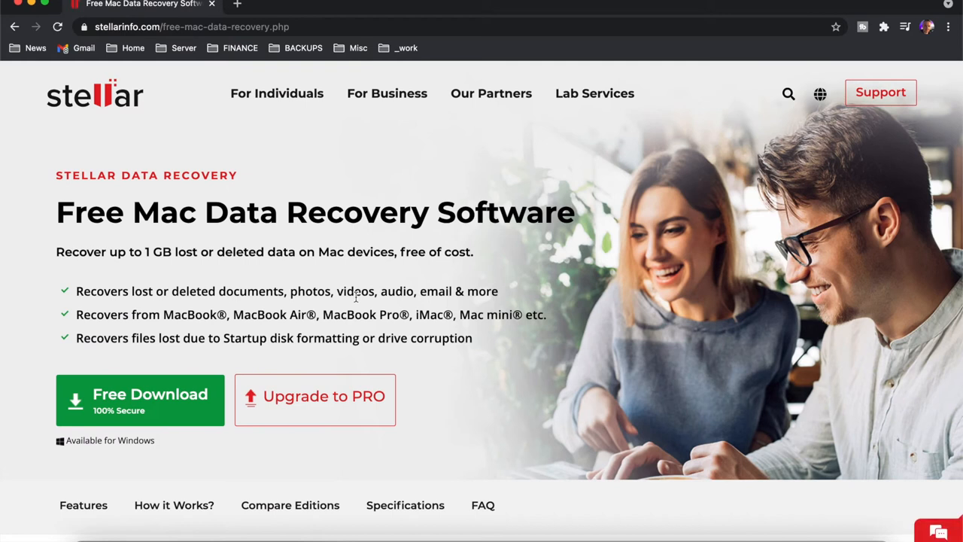
pyautogui.scroll(-3)
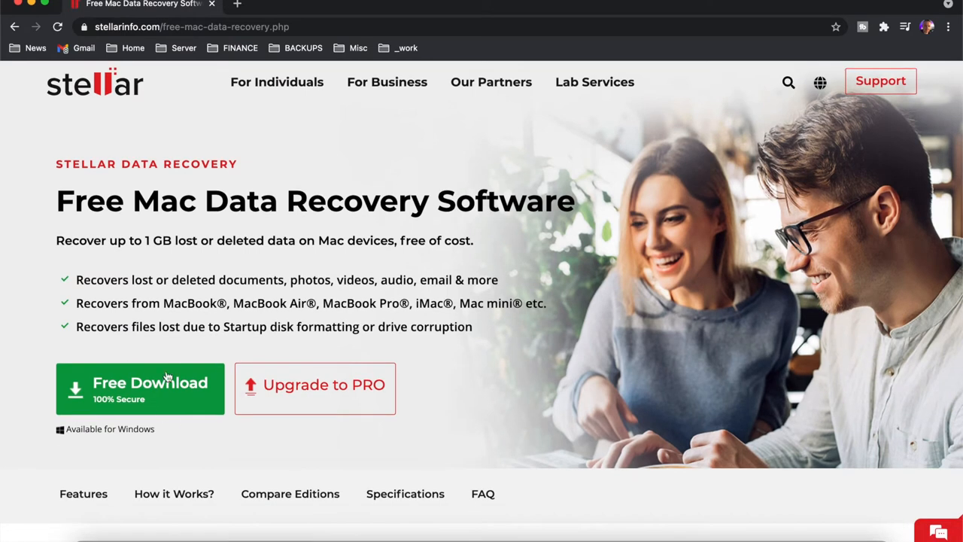
pyautogui.moveTo(150, 380)
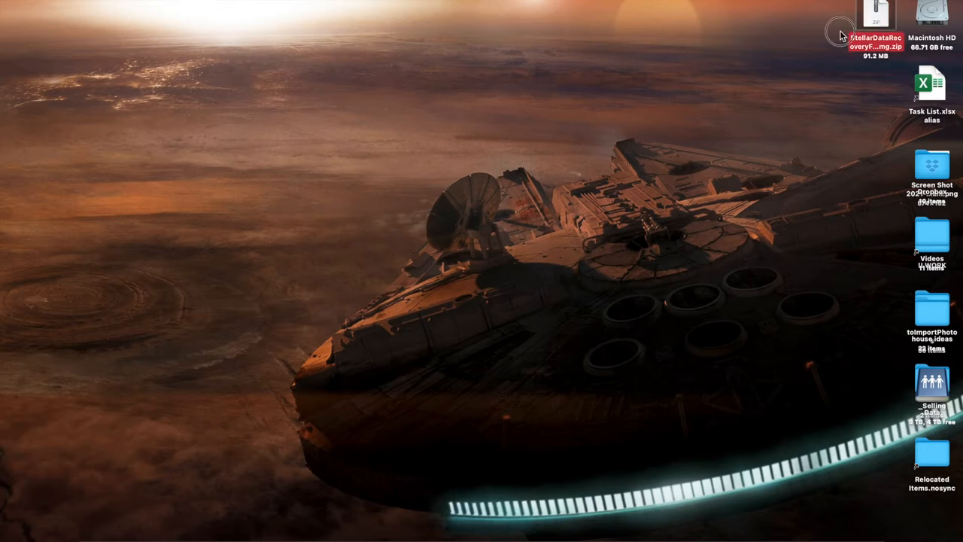
# - Put StellarDataRecovery.app into Applications, then launch it and approve the Open and password prompts
pyautogui.moveTo(875, 22); pyautogui.dragTo(539, 86)
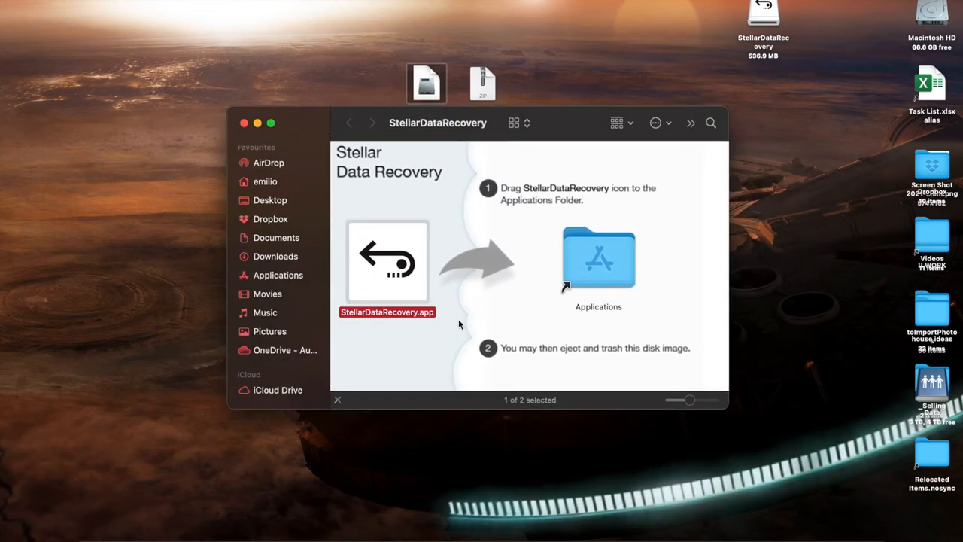
pyautogui.moveTo(382, 273)
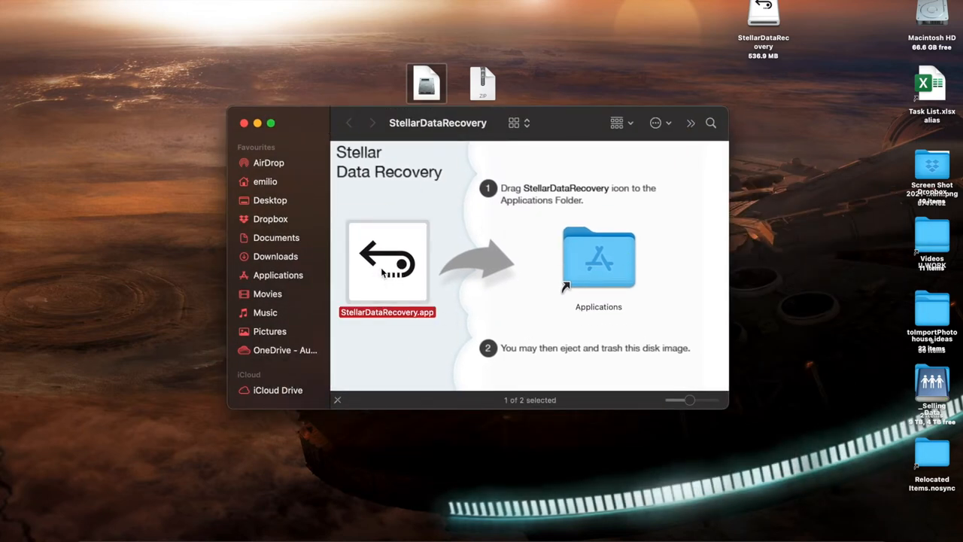
pyautogui.moveTo(388, 260); pyautogui.dragTo(602, 260)
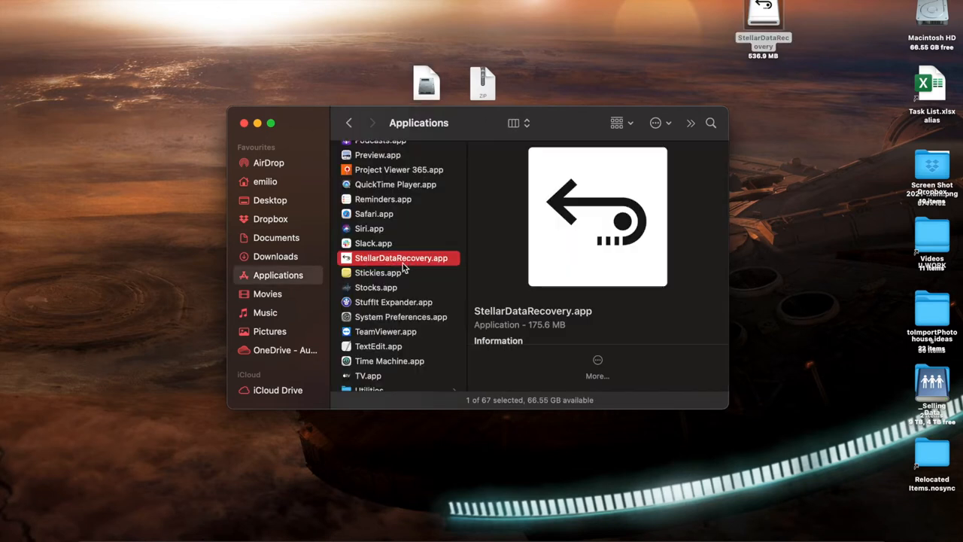
pyautogui.doubleClick(401, 257)
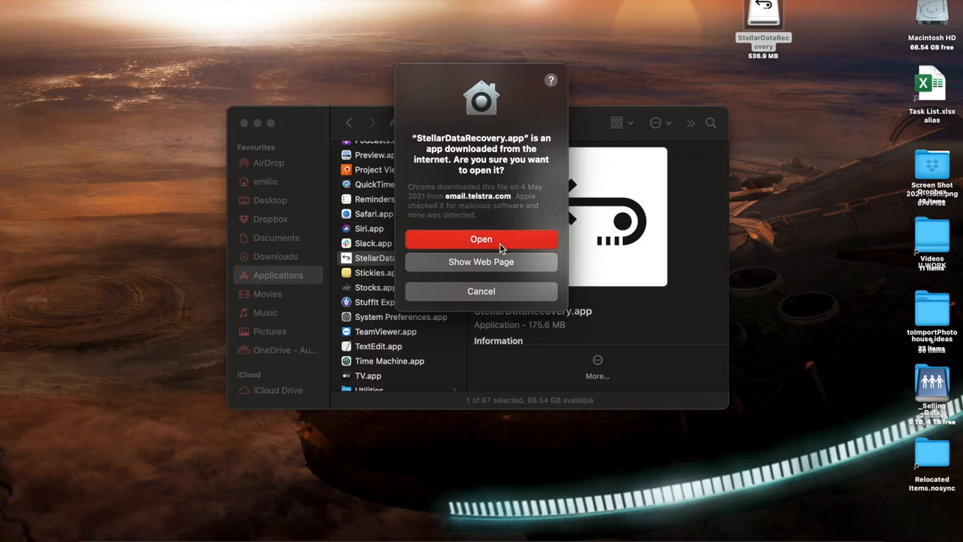
pyautogui.click(481, 239)
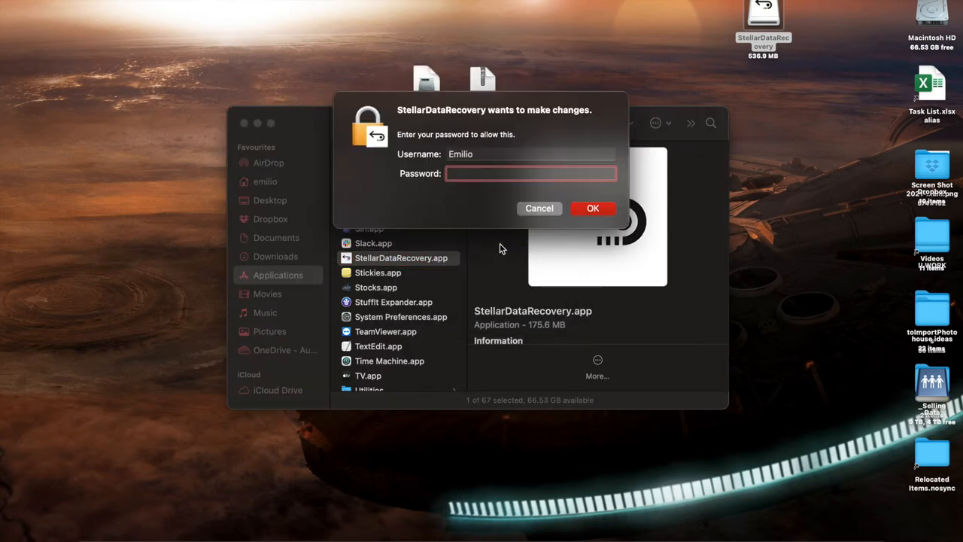
pyautogui.click(593, 208)
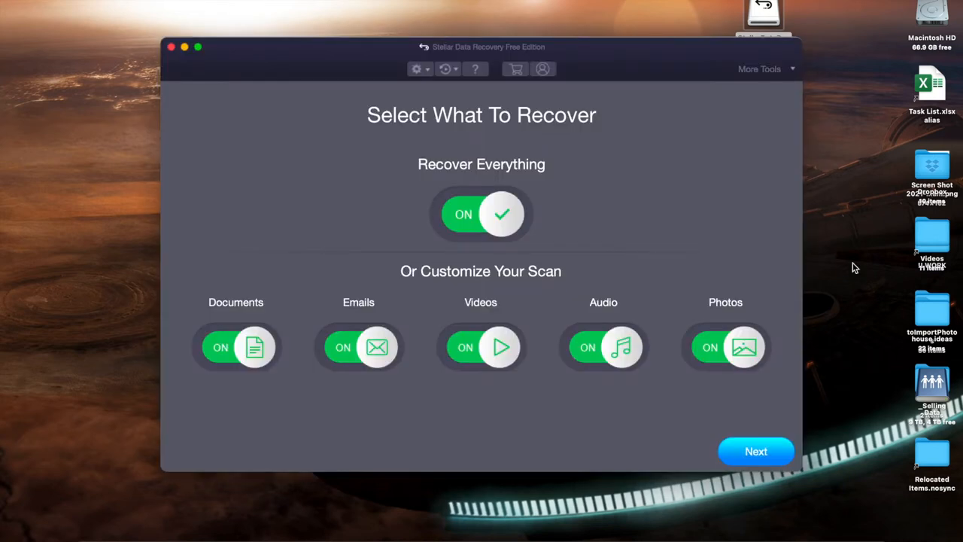
pyautogui.moveTo(519, 214)
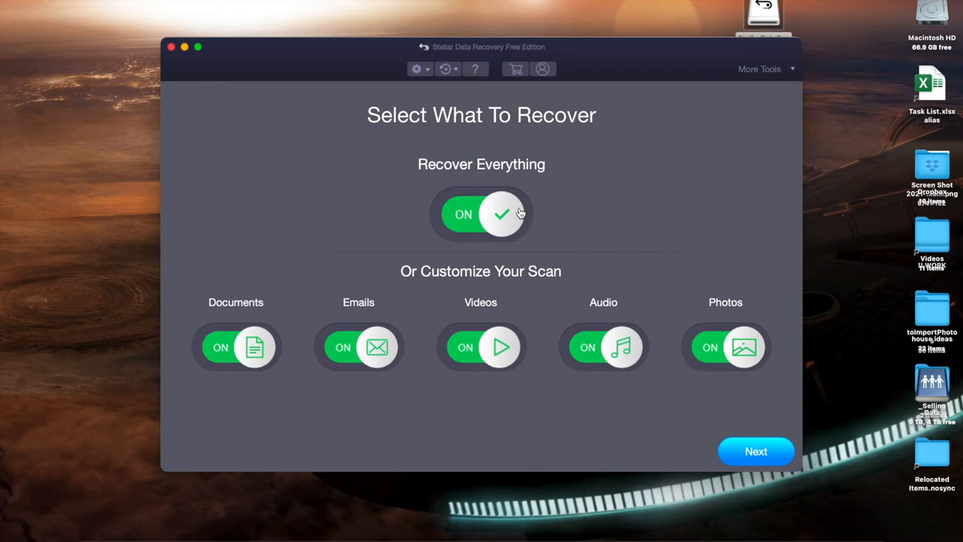
pyautogui.moveTo(481, 147)
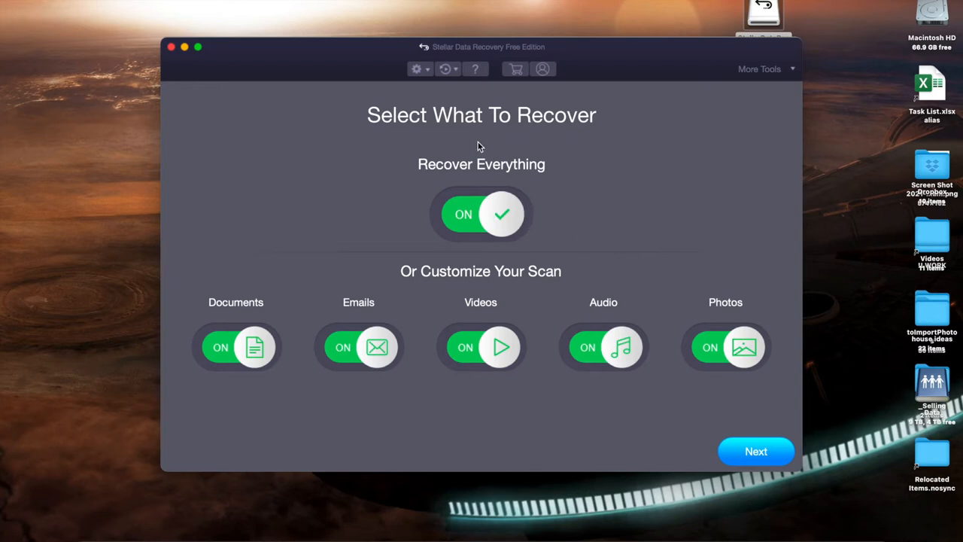
pyautogui.moveTo(232, 319)
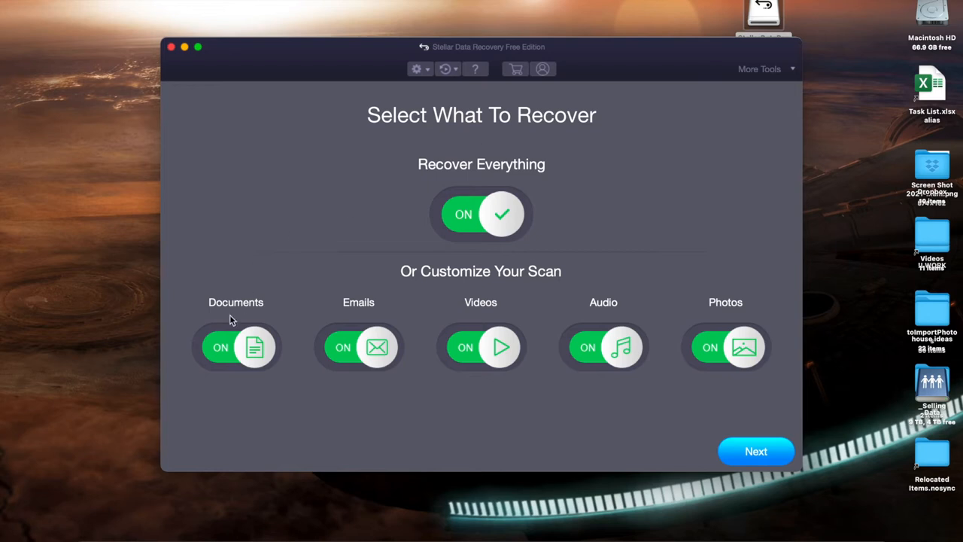
pyautogui.moveTo(108, 534)
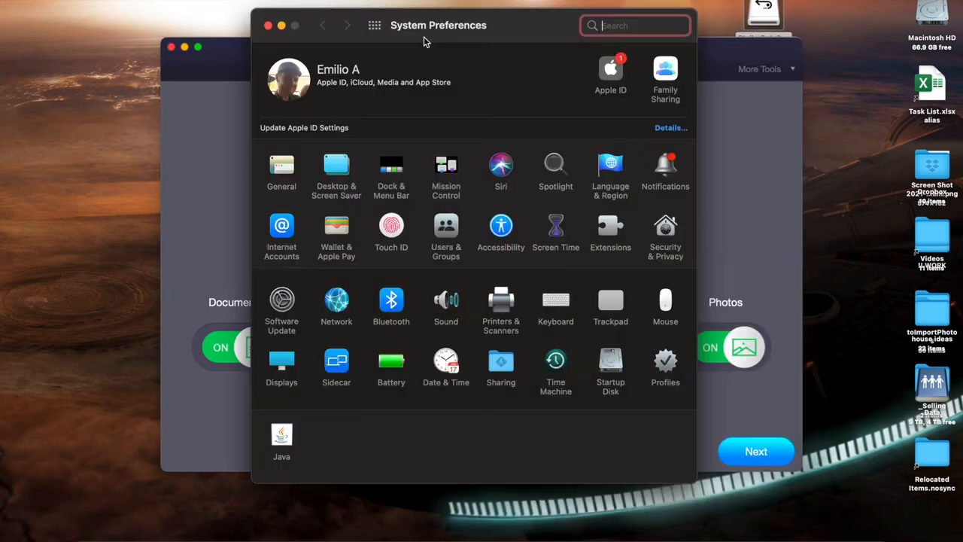
pyautogui.moveTo(651, 234)
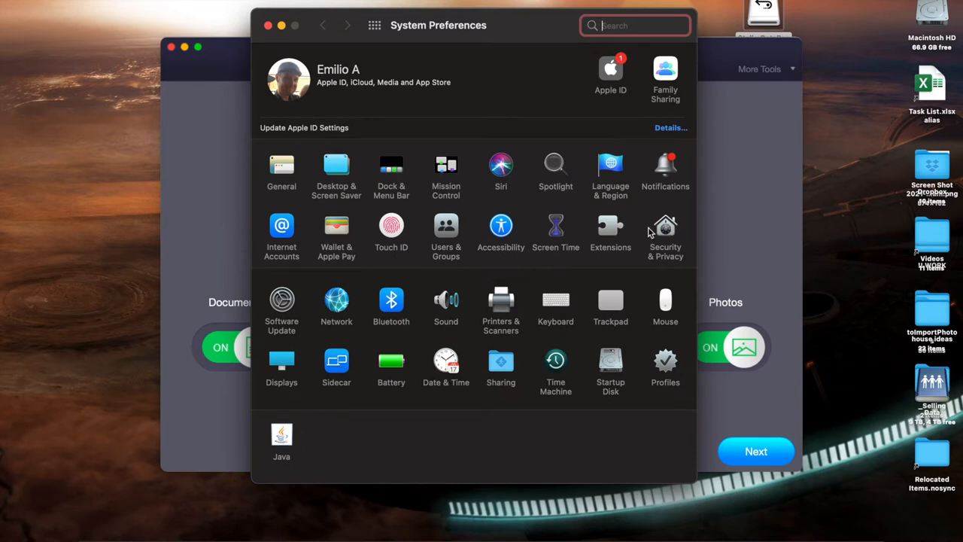
# - Open the Security & Privacy pane on its General tab
pyautogui.click(665, 229)
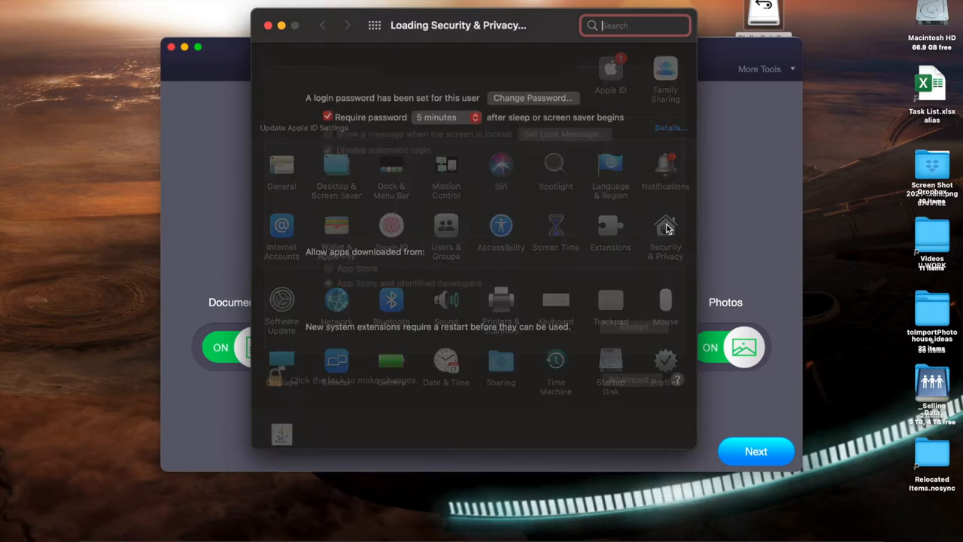
pyautogui.click(665, 233)
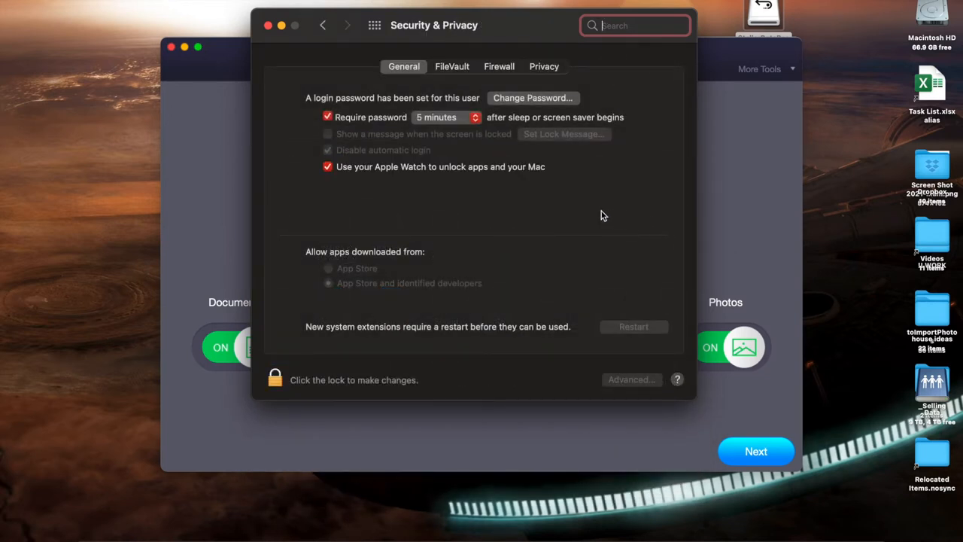
pyautogui.moveTo(449, 281)
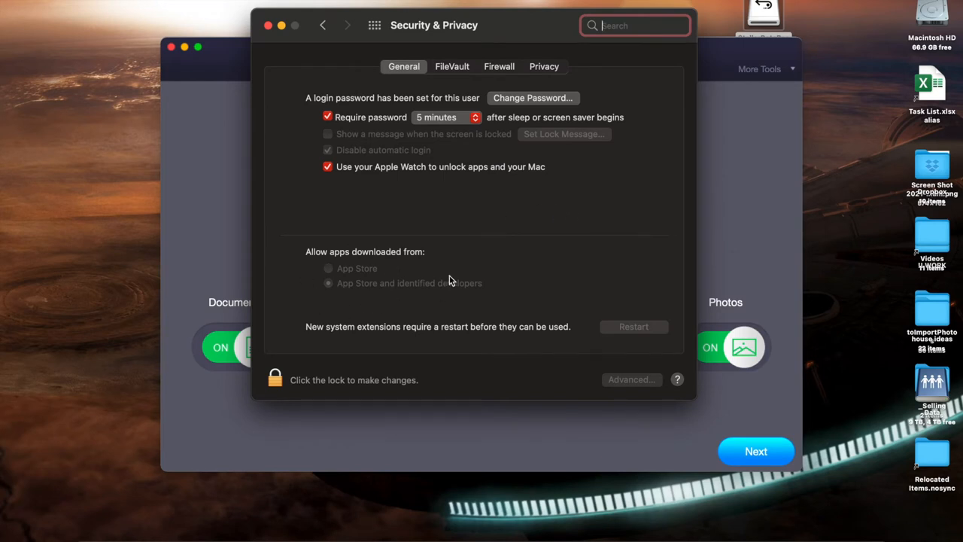
pyautogui.moveTo(374, 292)
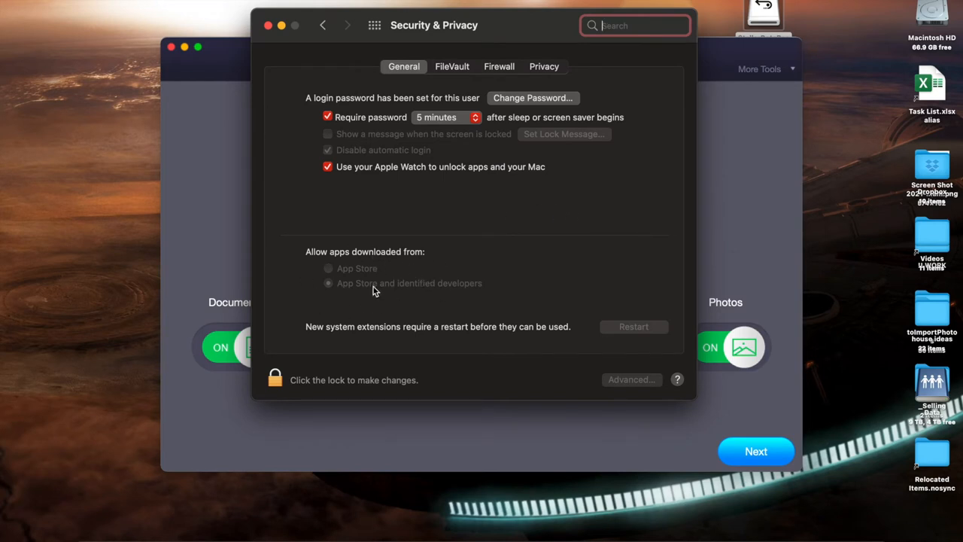
pyautogui.moveTo(403, 329)
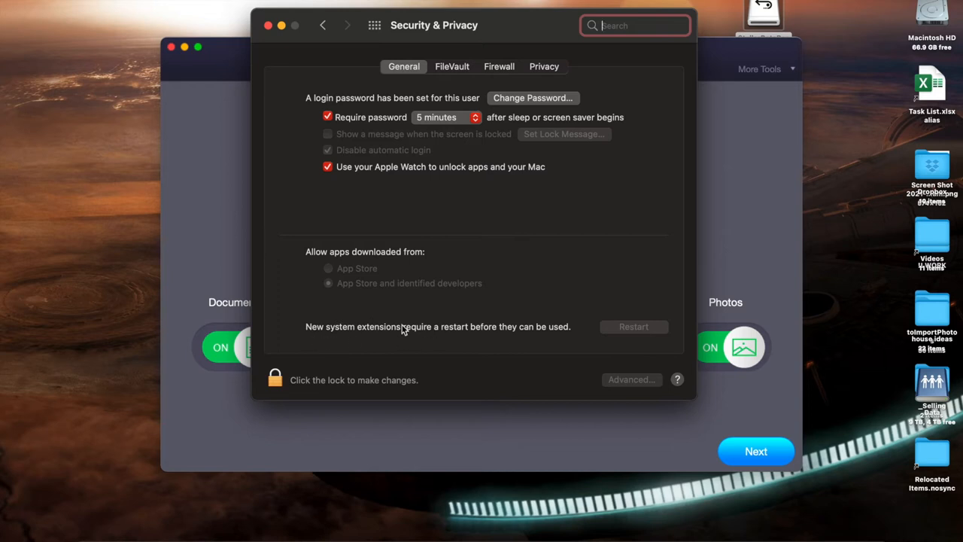
pyautogui.moveTo(424, 288)
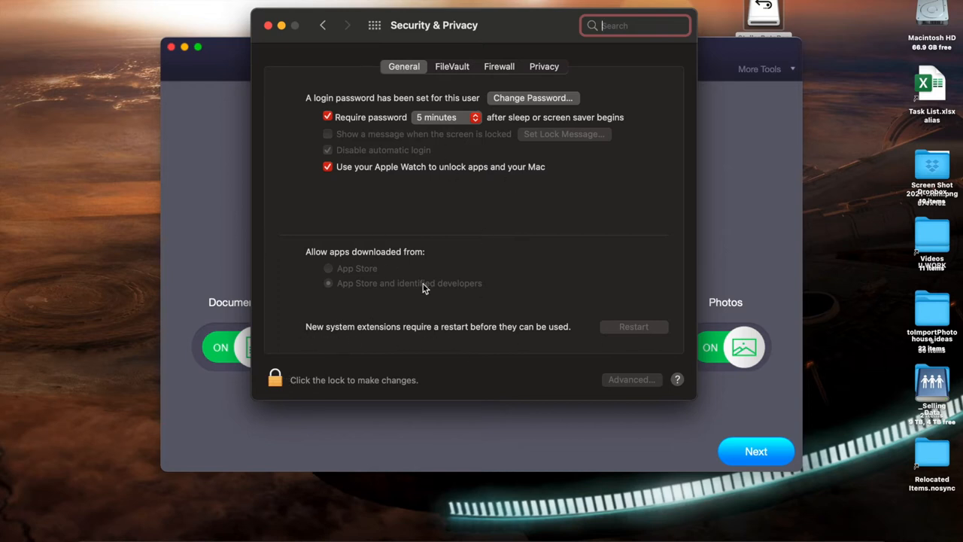
pyautogui.moveTo(321, 351)
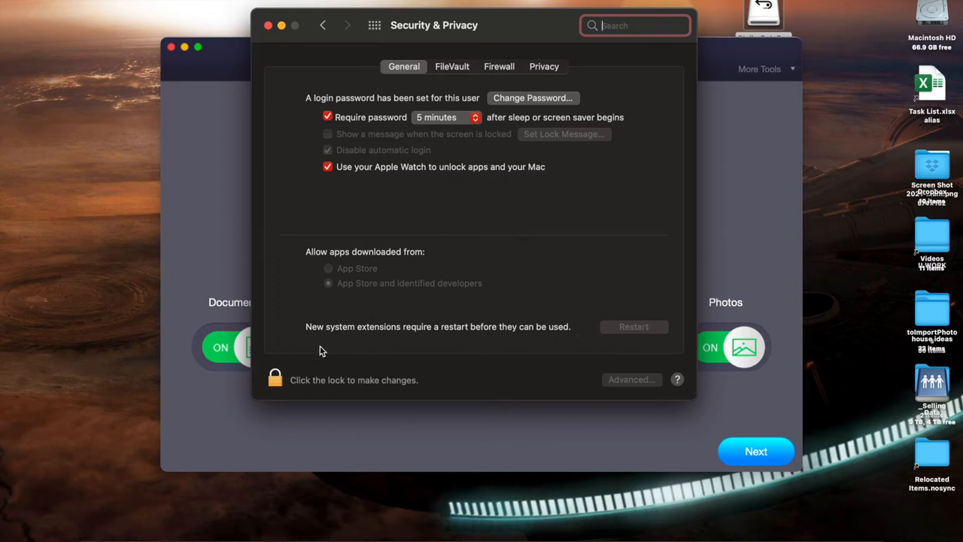
pyautogui.moveTo(496, 344)
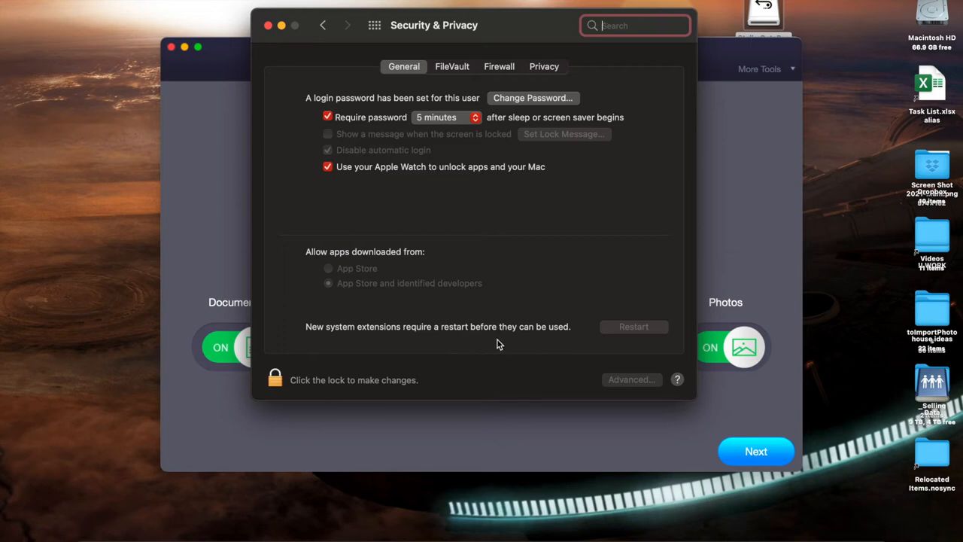
pyautogui.moveTo(463, 262)
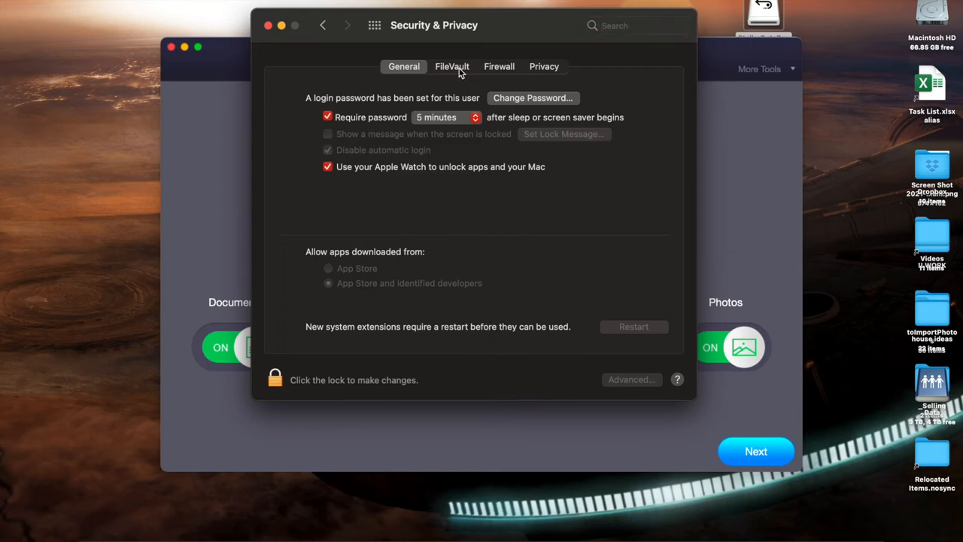
# - Switch to the FileVault tab to confirm FileVault is off for Macintosh HD
pyautogui.click(453, 67)
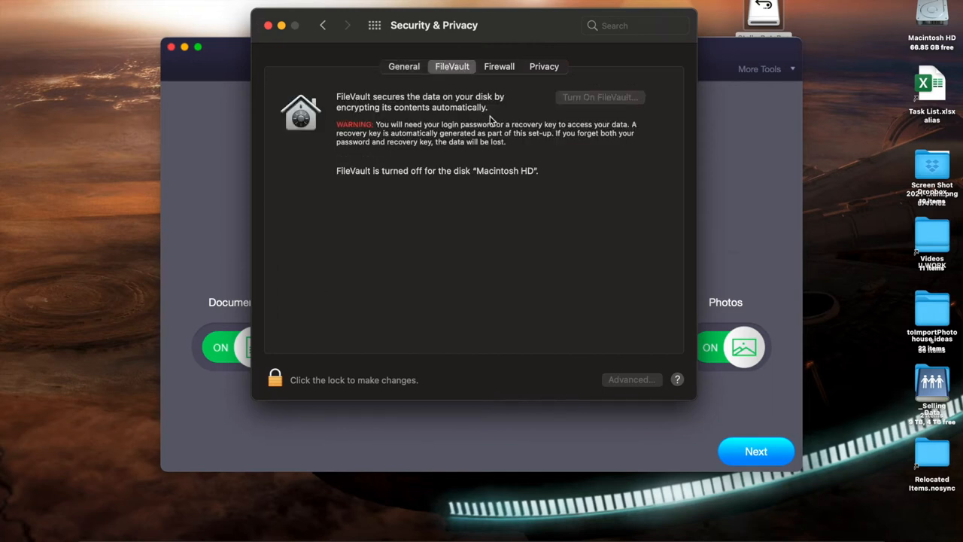
pyautogui.moveTo(475, 156)
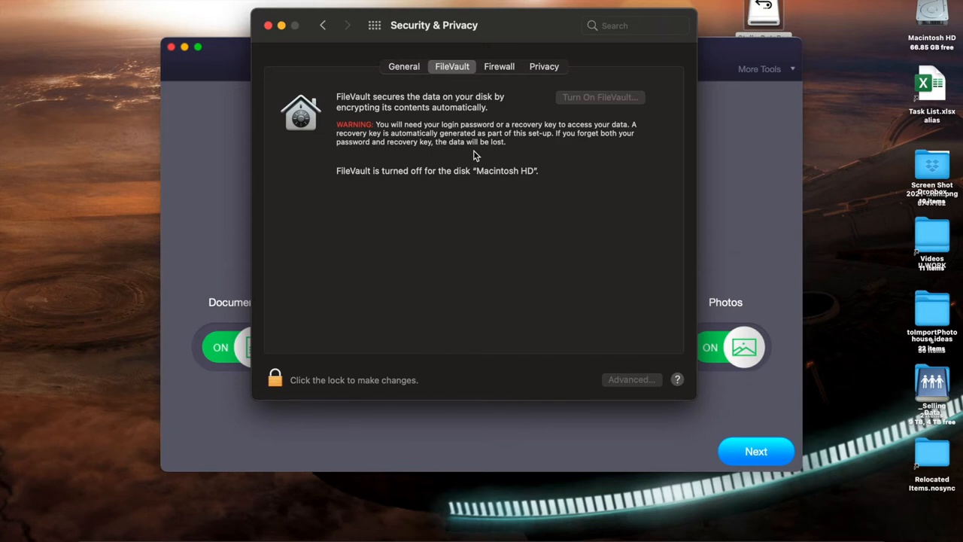
pyautogui.moveTo(419, 209)
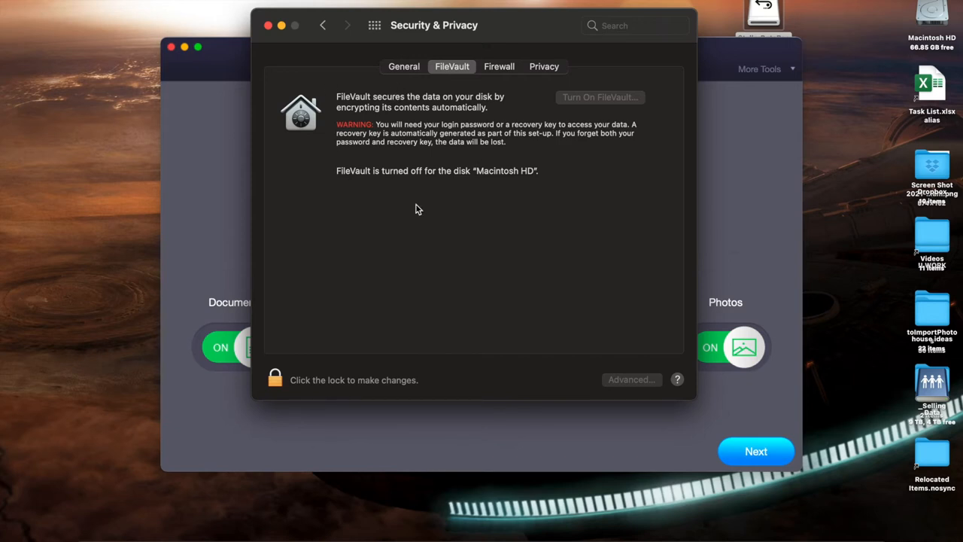
pyautogui.moveTo(434, 142)
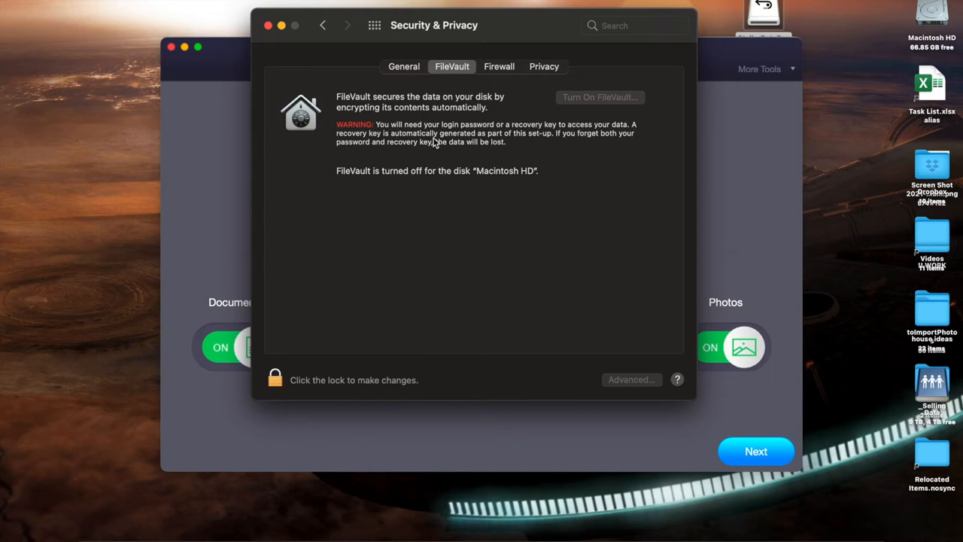
pyautogui.moveTo(401, 126)
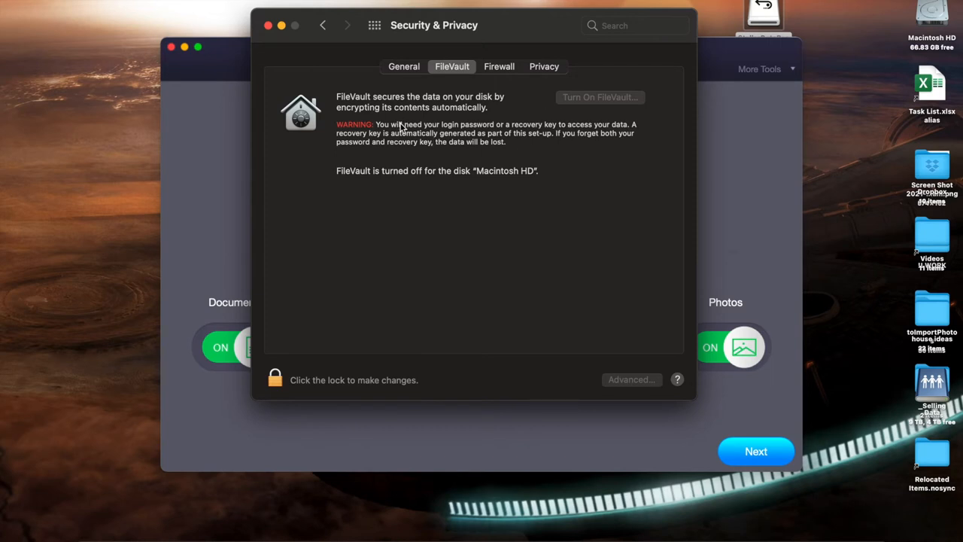
pyautogui.moveTo(459, 157)
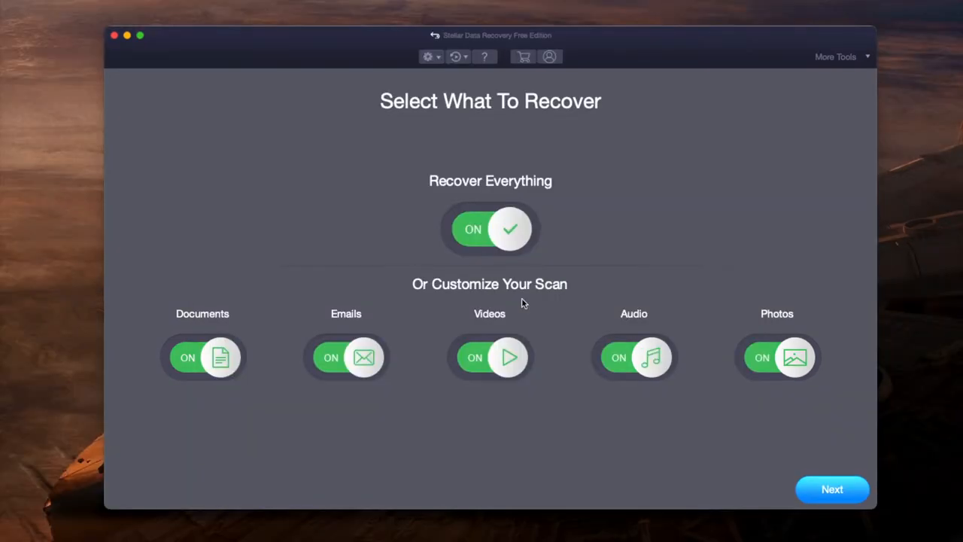
pyautogui.moveTo(467, 207)
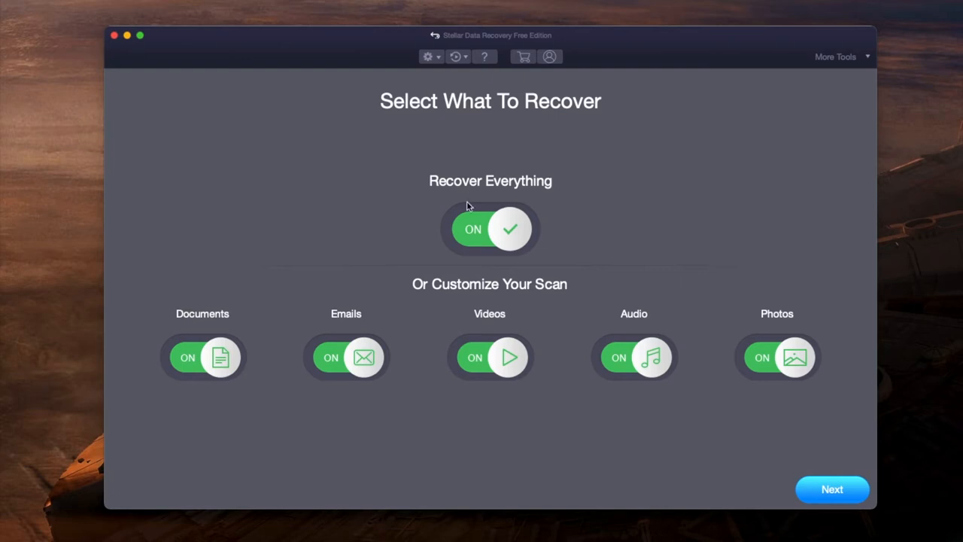
pyautogui.moveTo(348, 305)
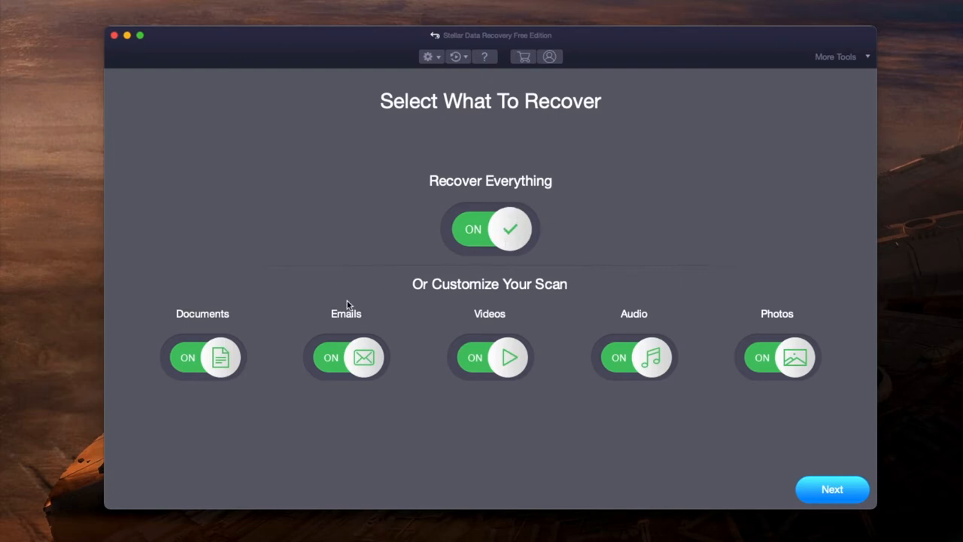
pyautogui.moveTo(760, 361)
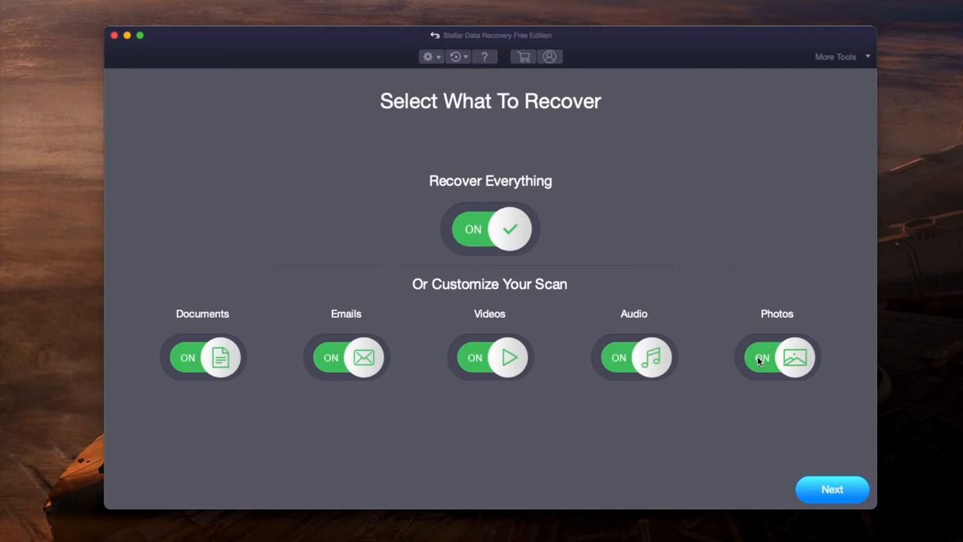
# - Turn Recover Everything off, enable Videos, then switch Recover Everything back on
pyautogui.click(489, 229)
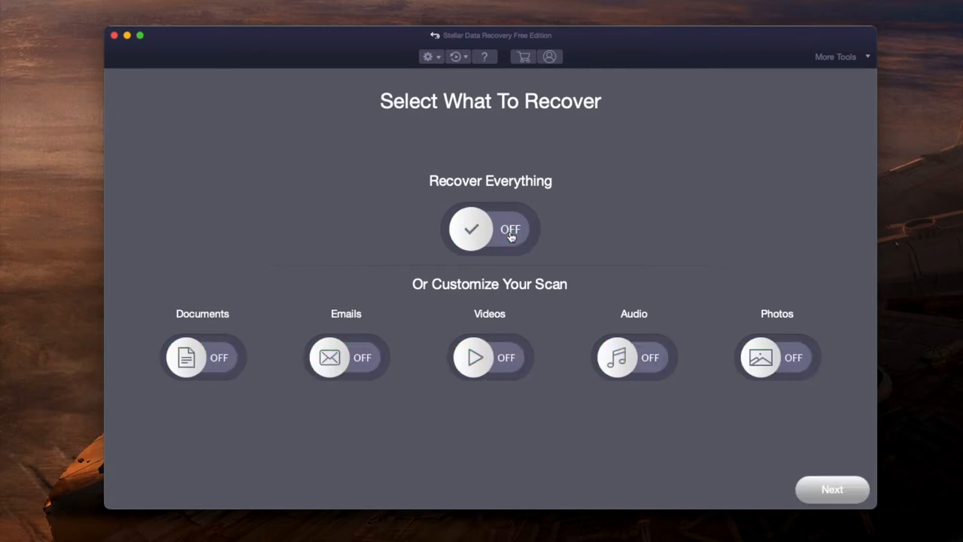
pyautogui.moveTo(479, 361)
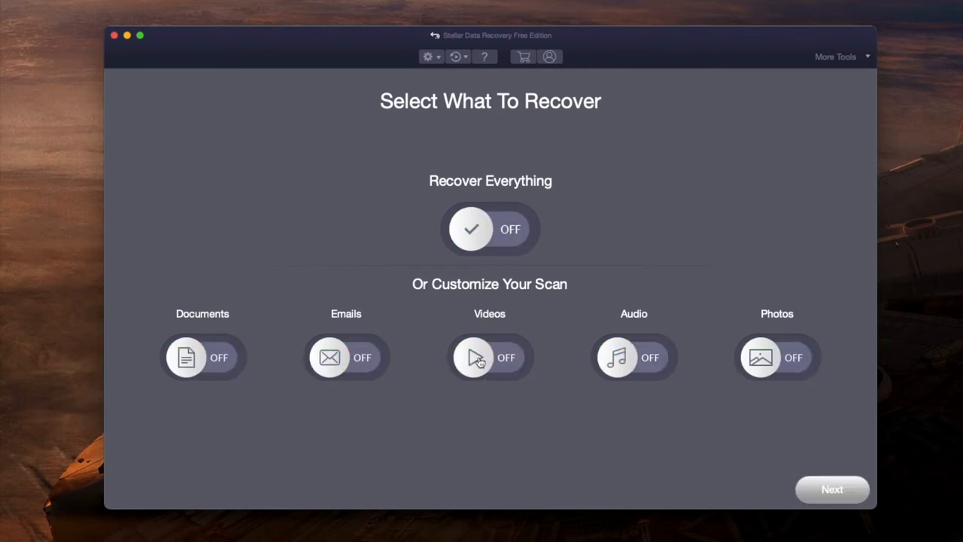
pyautogui.click(633, 357)
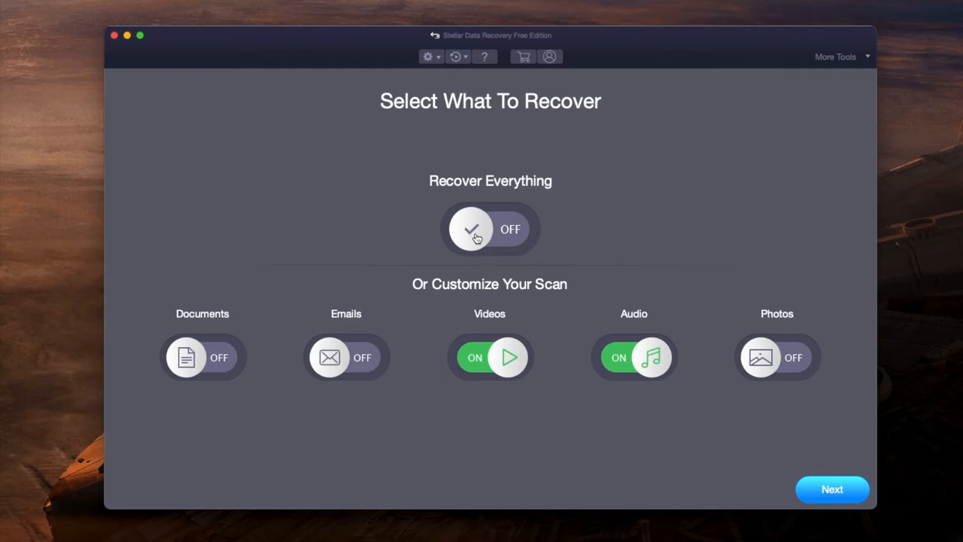
pyautogui.click(472, 228)
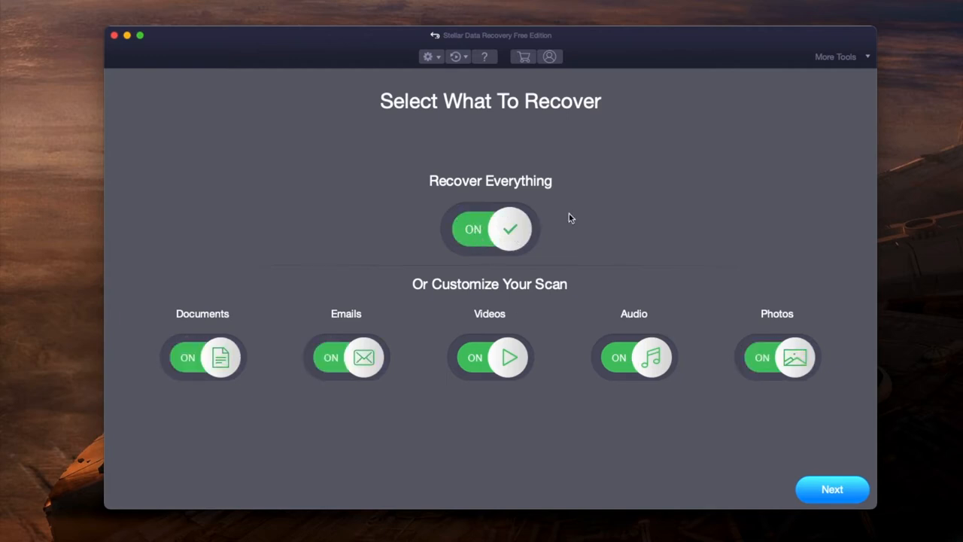
pyautogui.moveTo(347, 302)
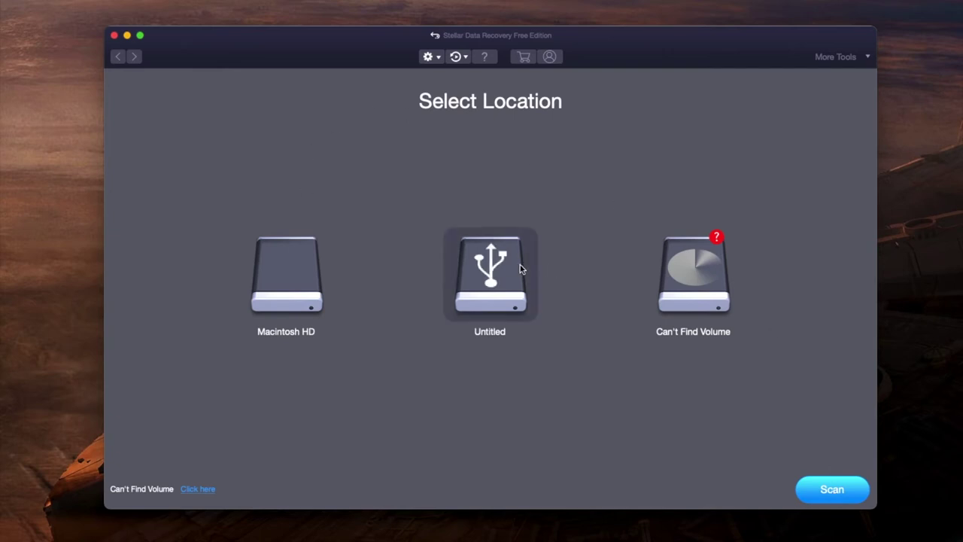
# - Select the Untitled USB drive and switch on Deep Scan
pyautogui.click(286, 274)
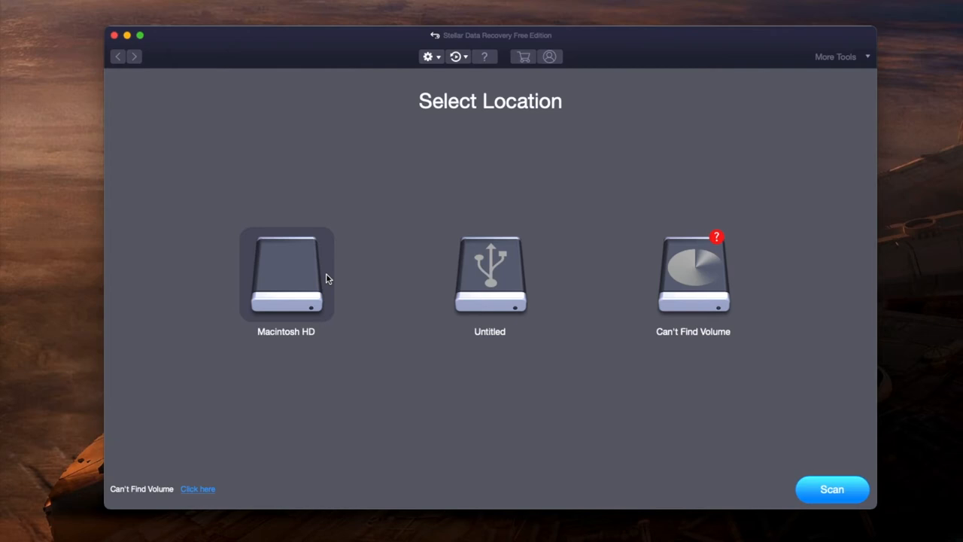
pyautogui.click(490, 273)
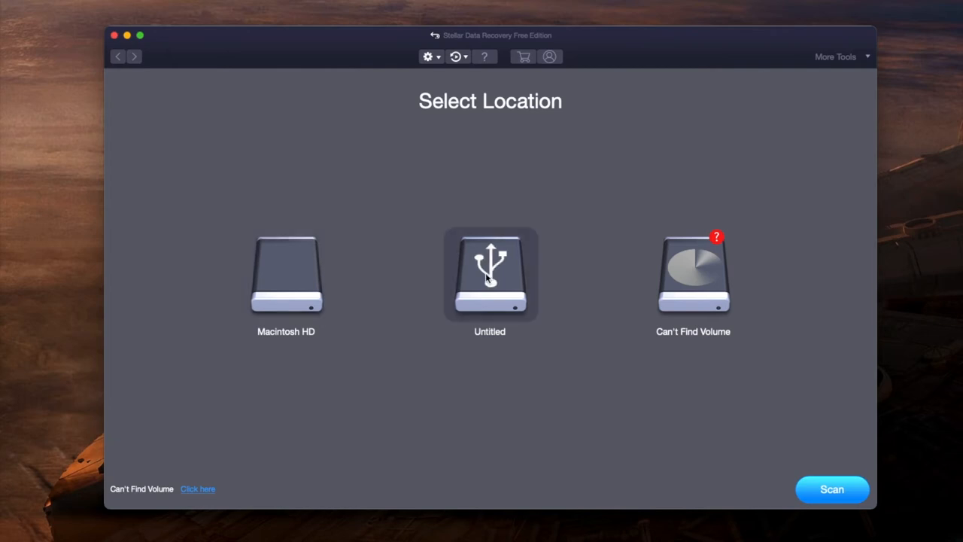
pyautogui.click(490, 275)
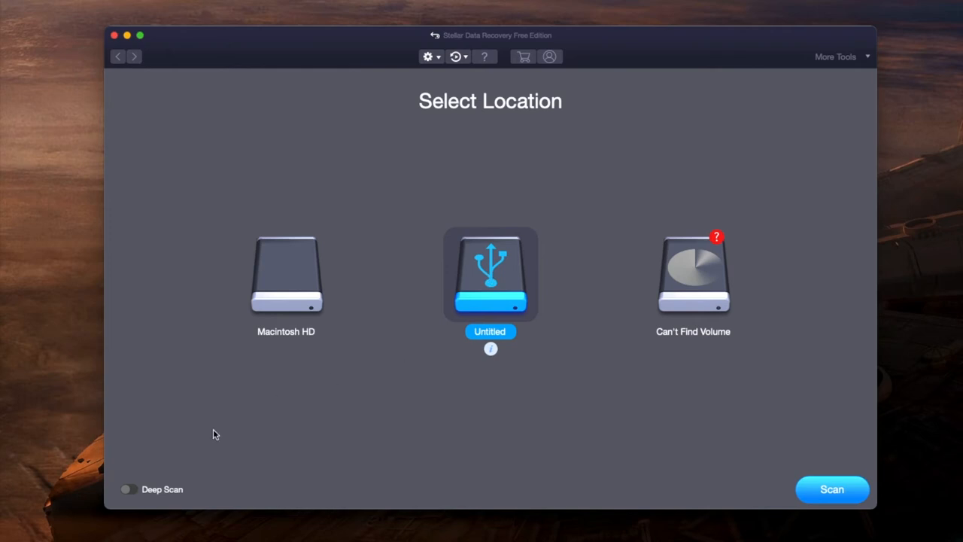
pyautogui.moveTo(160, 495)
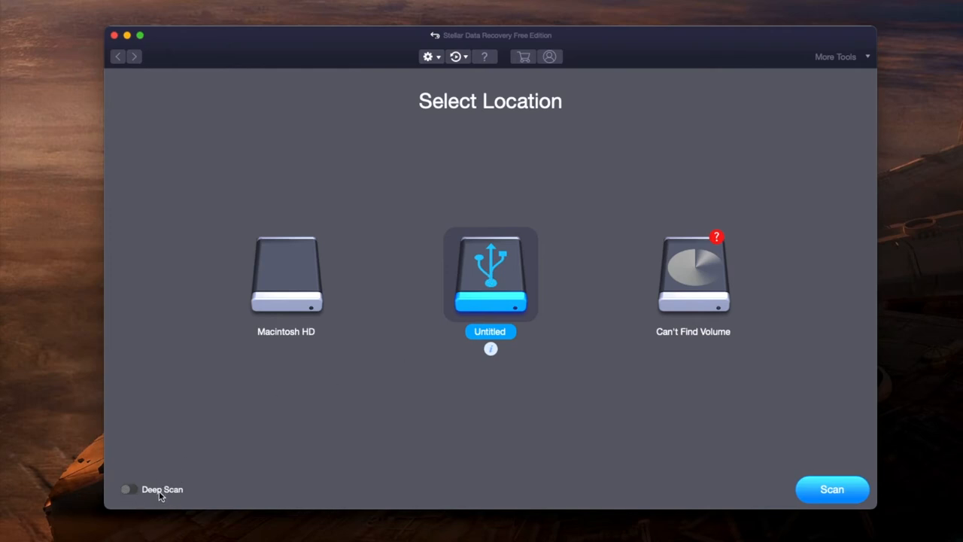
pyautogui.moveTo(162, 489)
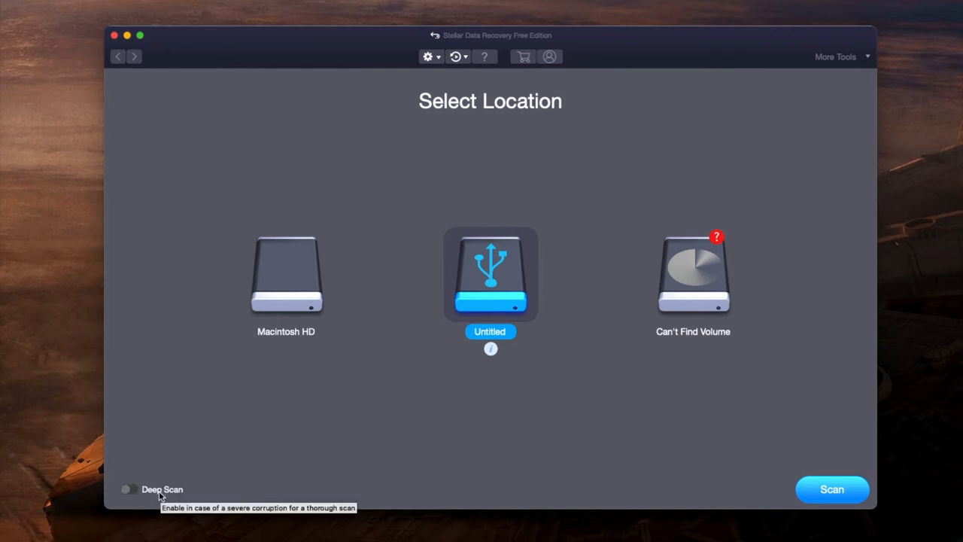
pyautogui.click(127, 489)
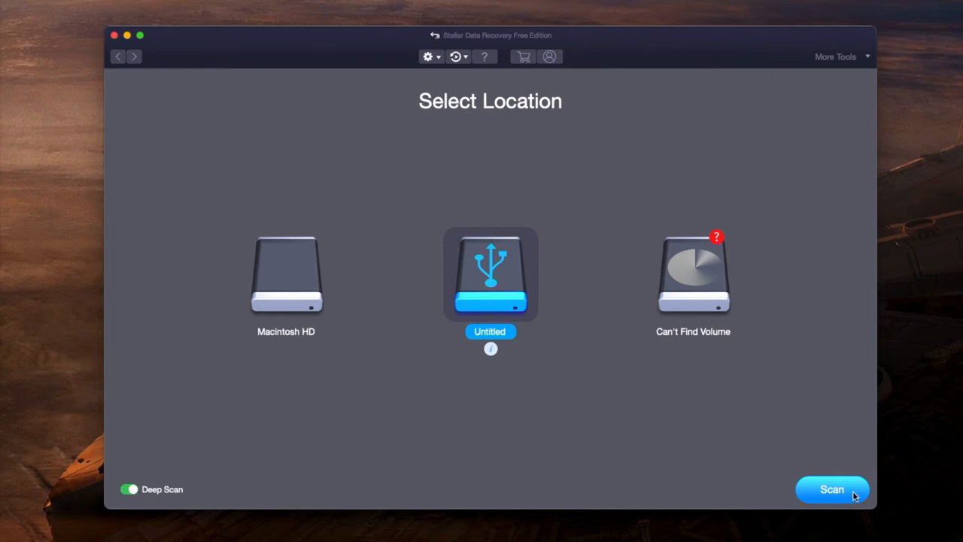
# - Start scanning the Untitled USB drive
pyautogui.click(832, 490)
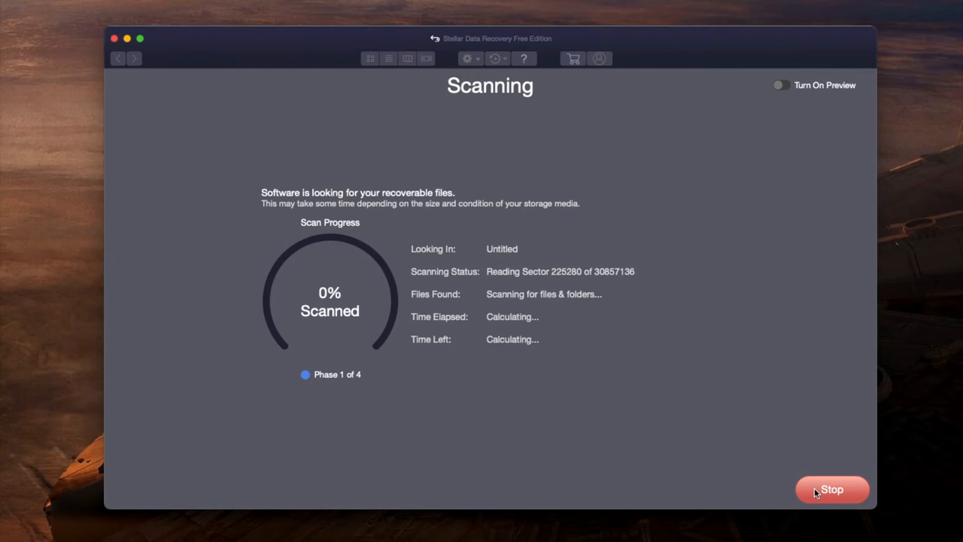
pyautogui.moveTo(587, 286)
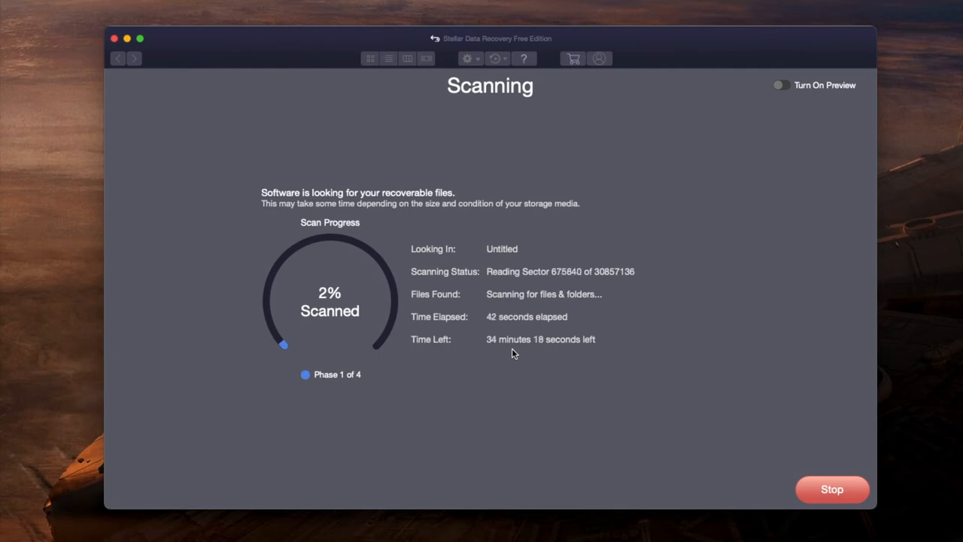
# - Expand Raw Data in the results tree and open the PNG folder after viewing WAV
pyautogui.click(832, 489)
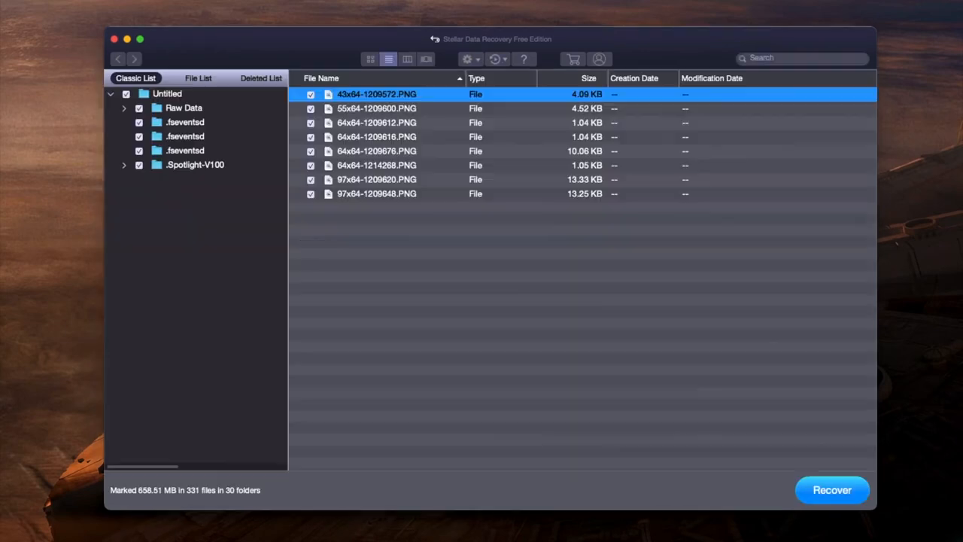
pyautogui.moveTo(188, 128)
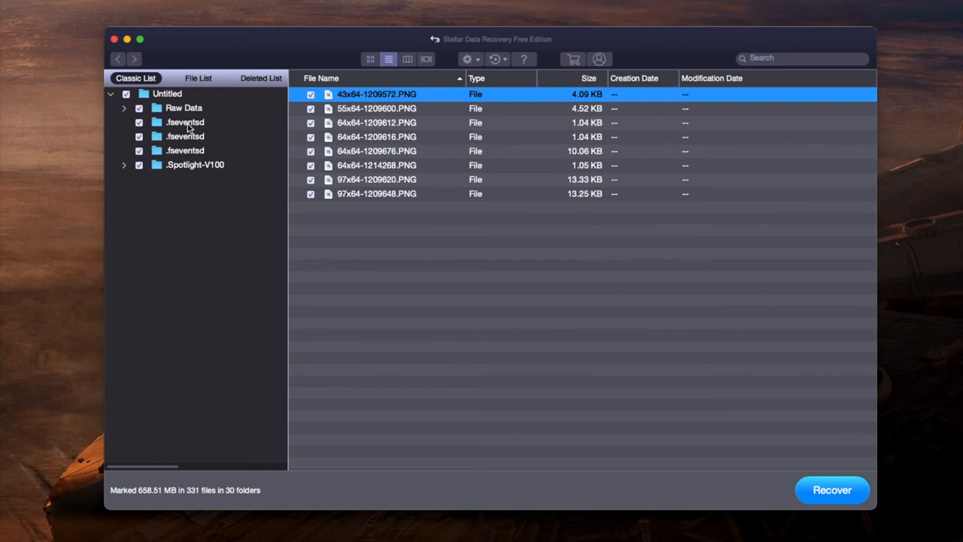
pyautogui.click(123, 107)
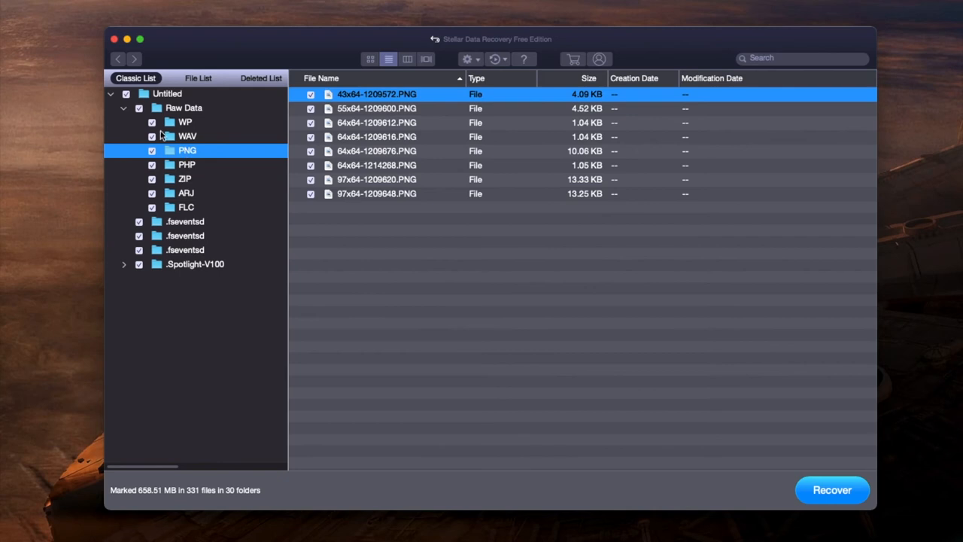
pyautogui.moveTo(178, 129)
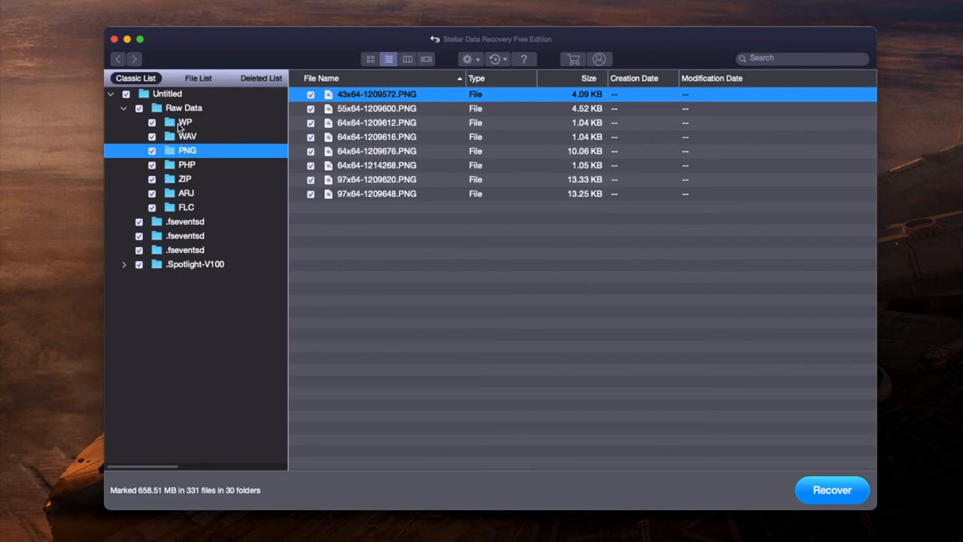
pyautogui.click(167, 93)
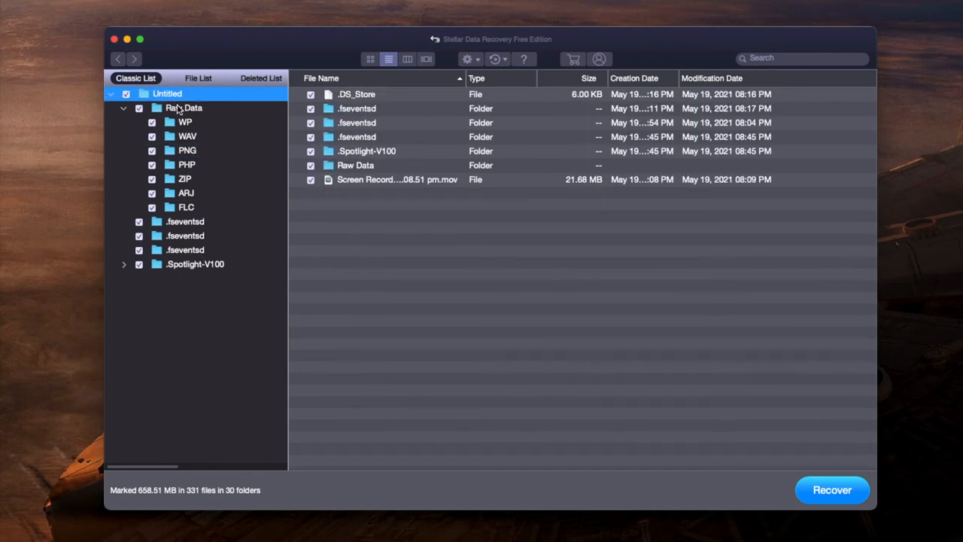
pyautogui.moveTo(448, 263)
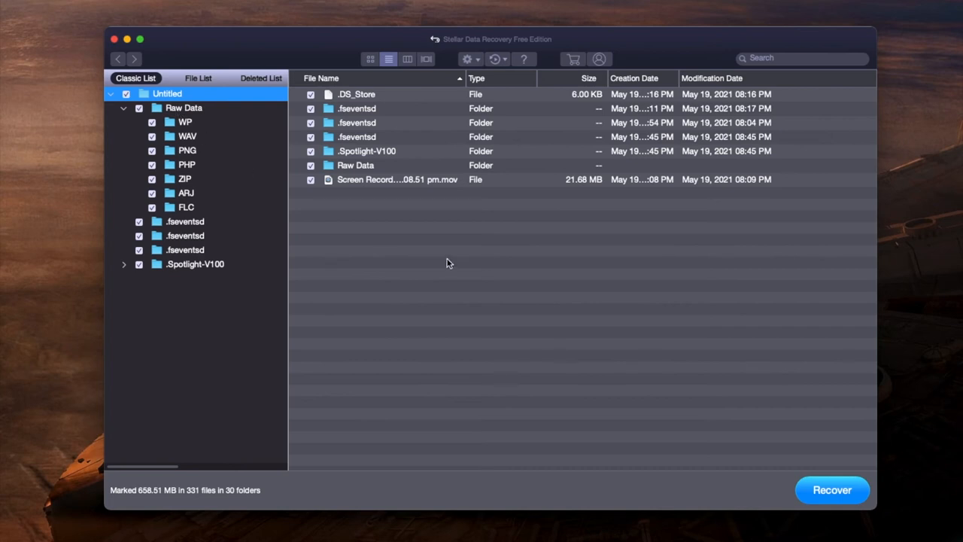
pyautogui.moveTo(403, 252)
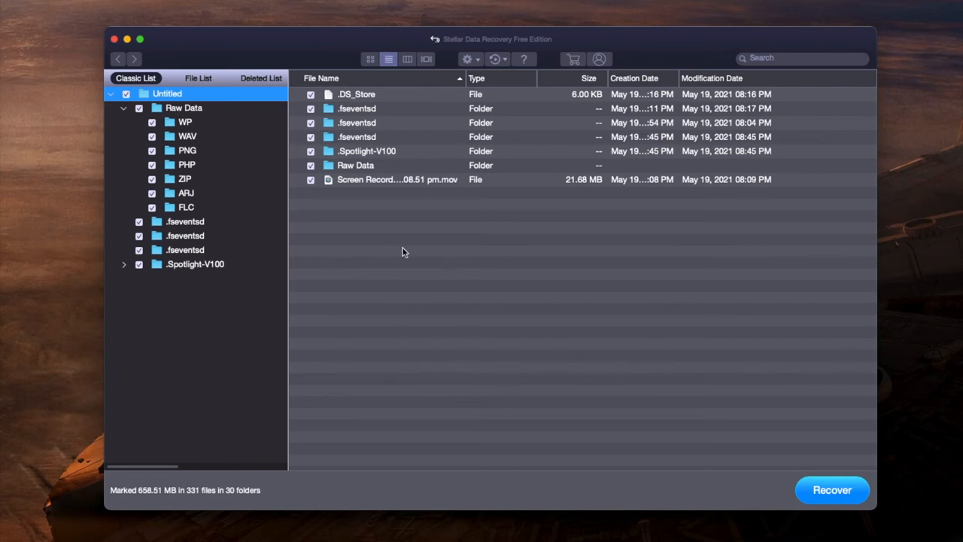
pyautogui.moveTo(192, 113)
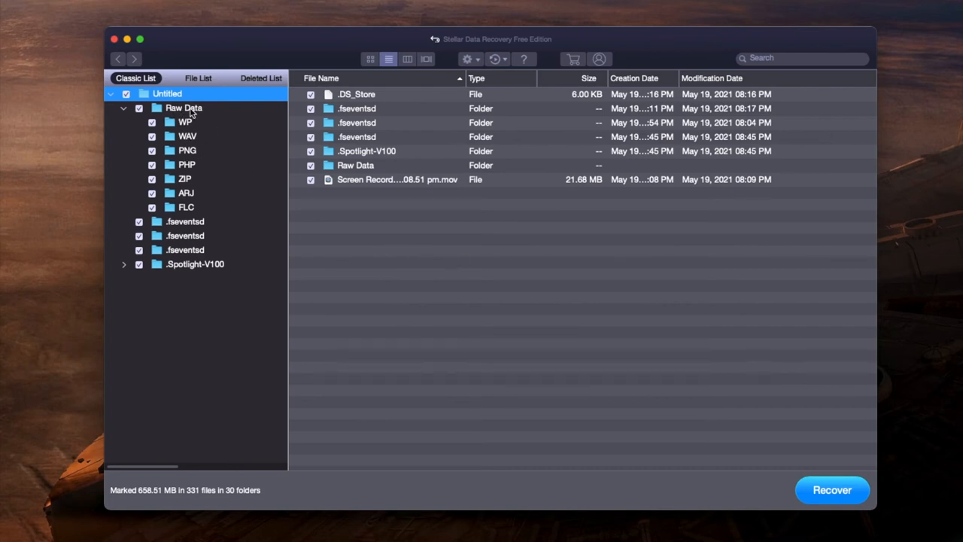
pyautogui.moveTo(173, 188)
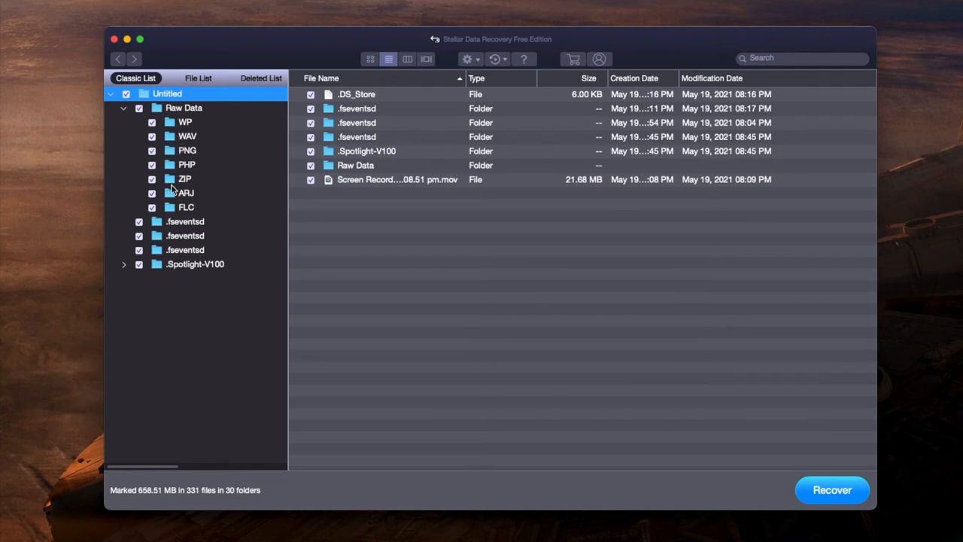
pyautogui.click(186, 136)
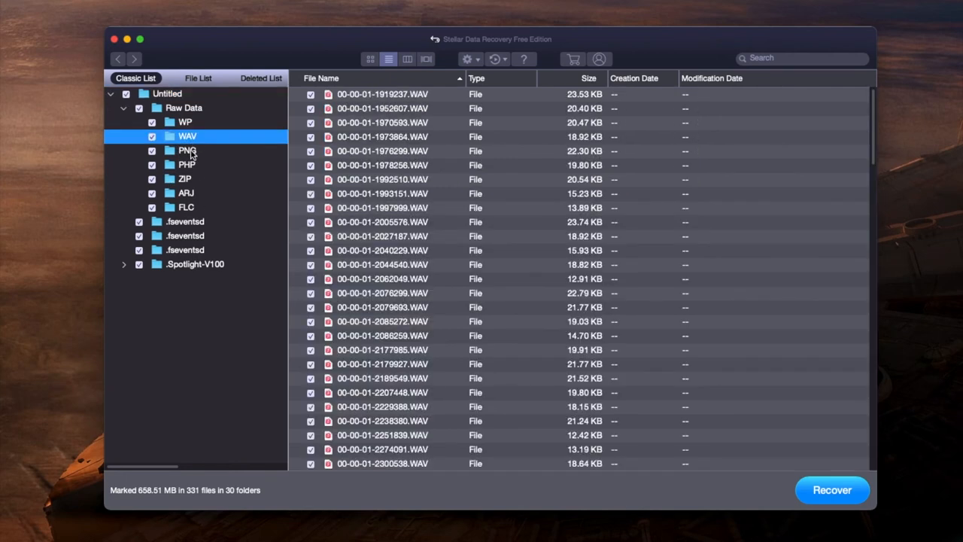
pyautogui.click(188, 150)
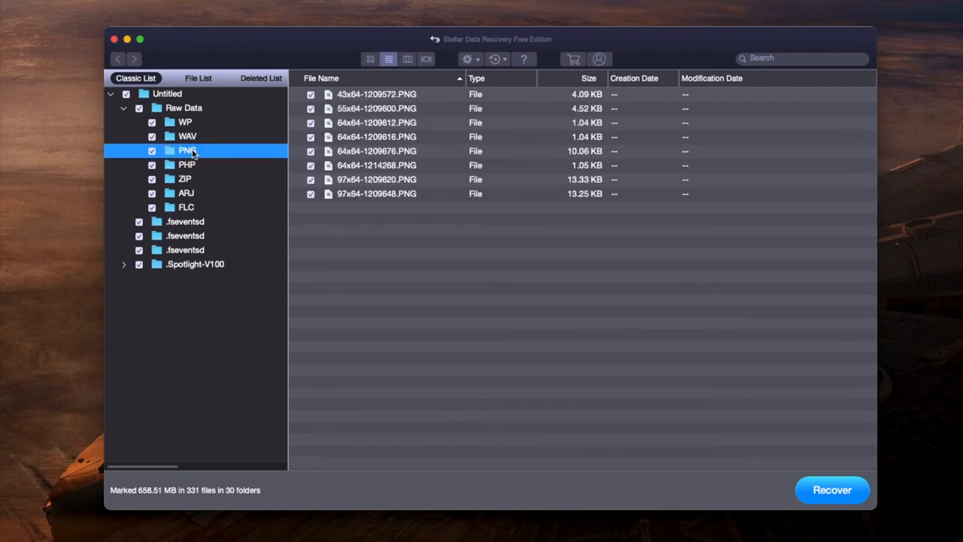
# - Unmark all scanned files, then tick four PNG files including 43x64-1209572.PNG
pyautogui.click(167, 93)
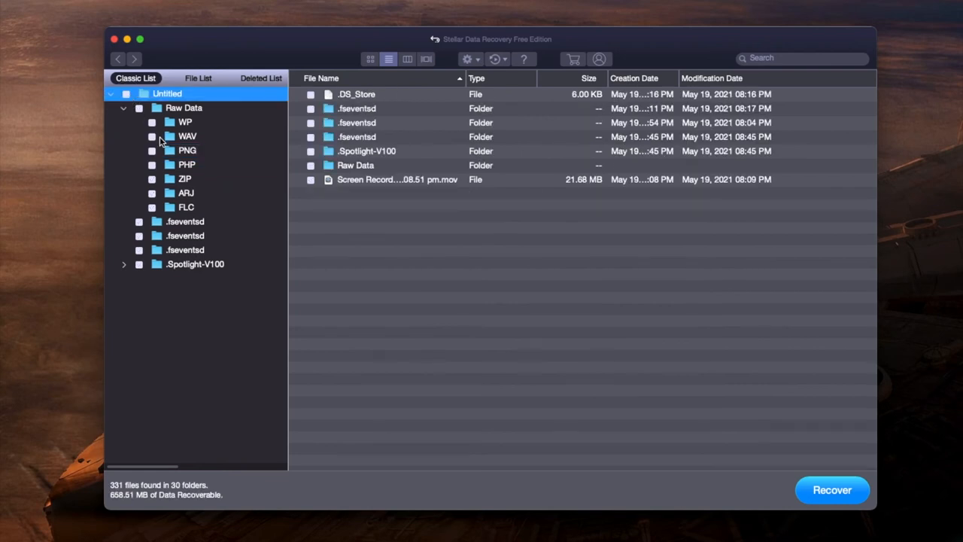
pyautogui.click(188, 150)
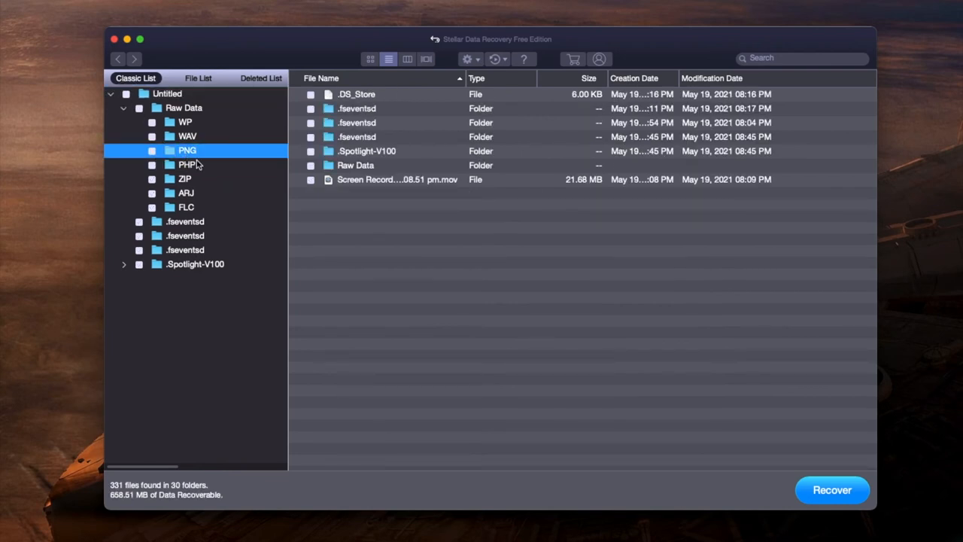
pyautogui.click(186, 151)
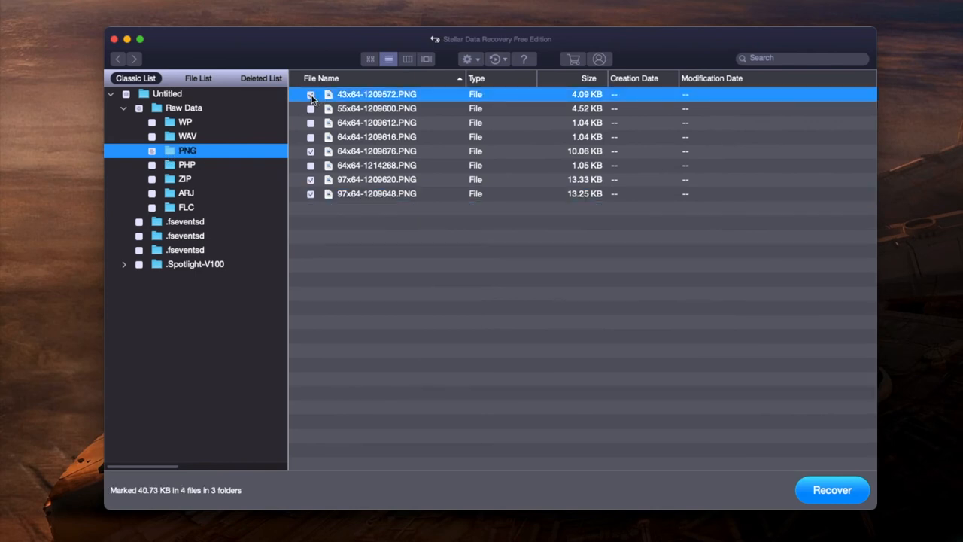
pyautogui.click(311, 94)
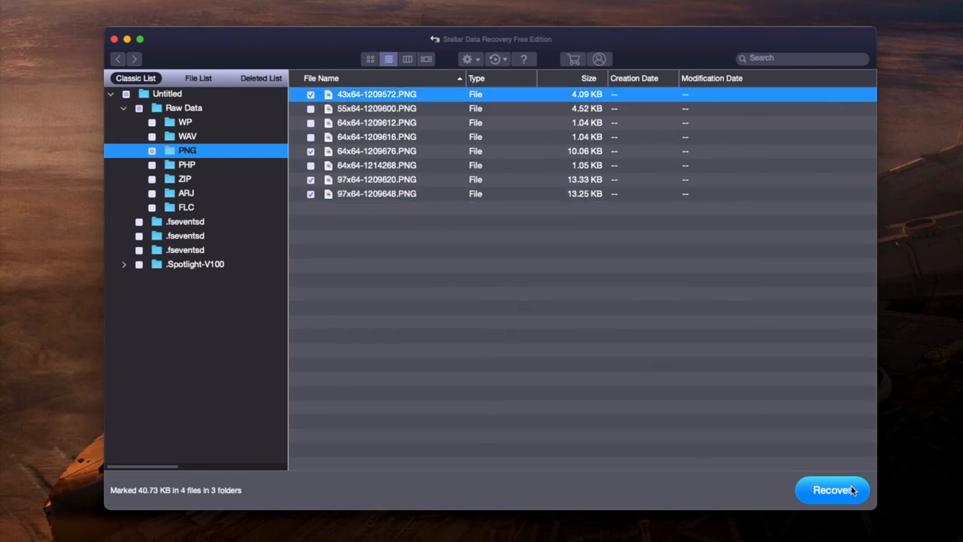
# - Recover the marked PNGs, skipping the upgrade notice and saving them to the Desktop
pyautogui.click(832, 490)
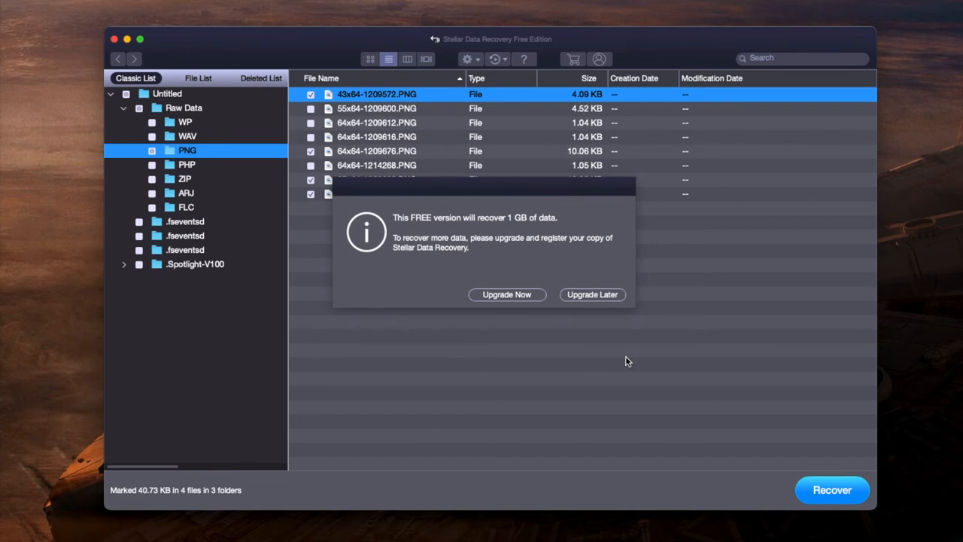
pyautogui.moveTo(482, 284)
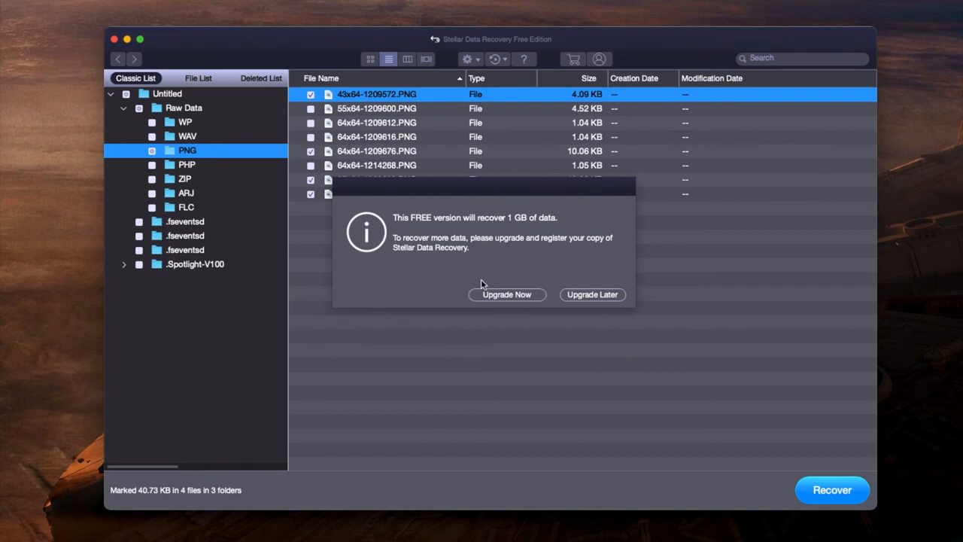
pyautogui.moveTo(493, 291)
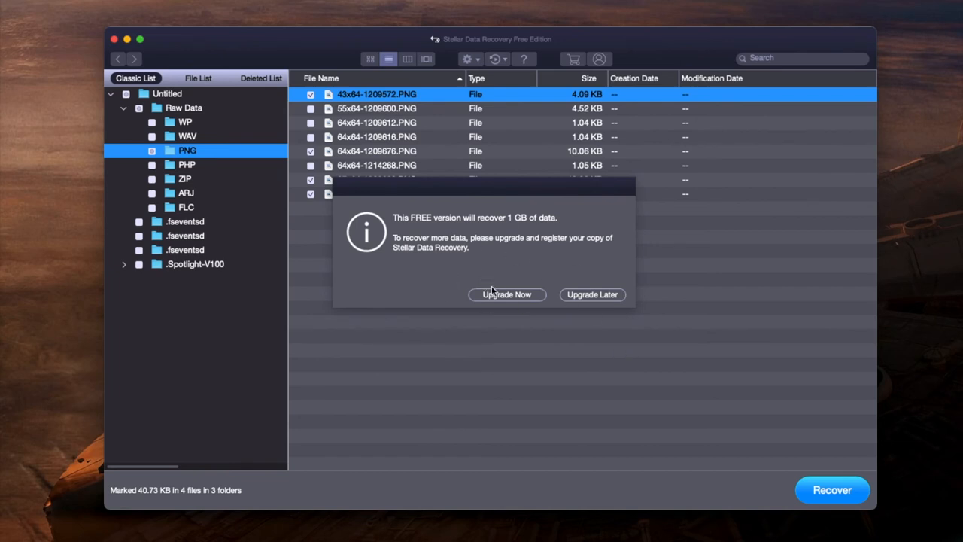
pyautogui.moveTo(506, 294)
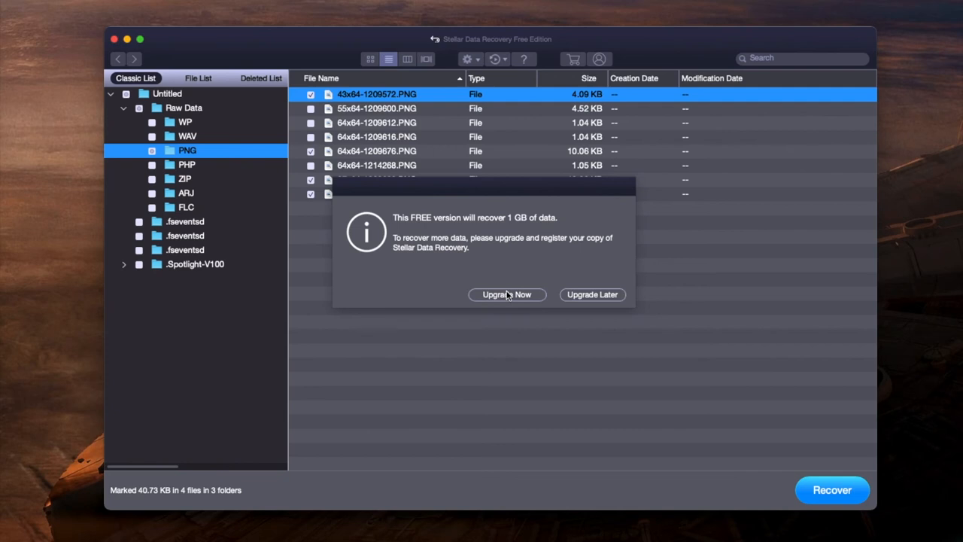
pyautogui.moveTo(584, 313)
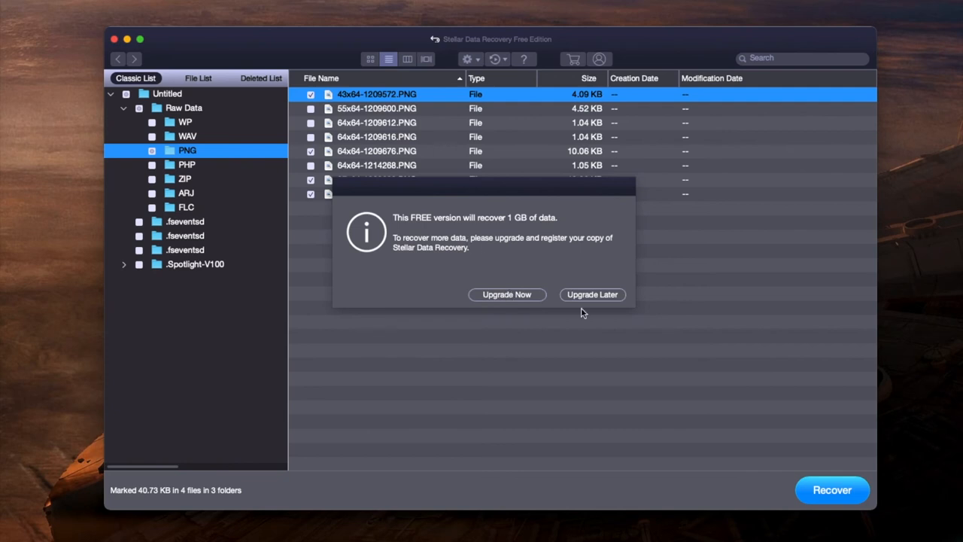
pyautogui.click(593, 295)
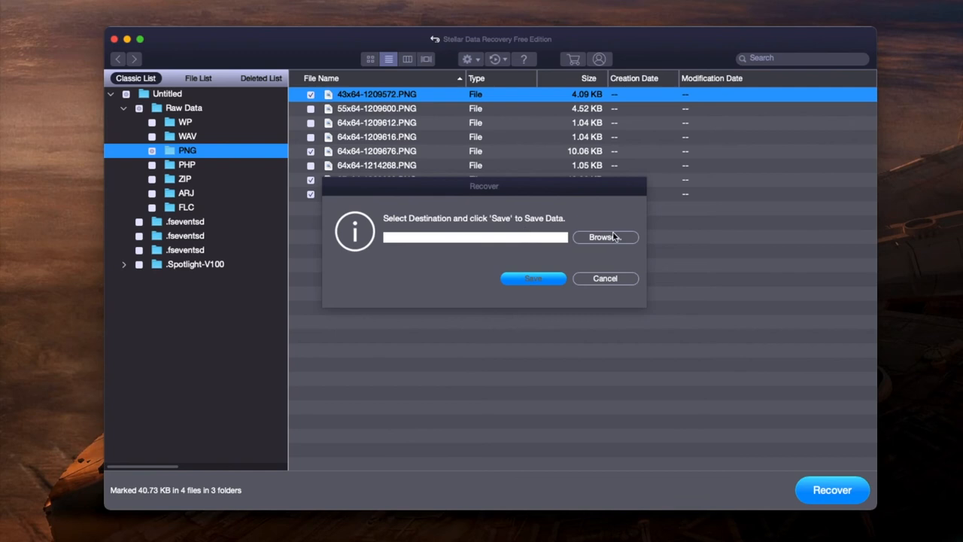
pyautogui.click(605, 237)
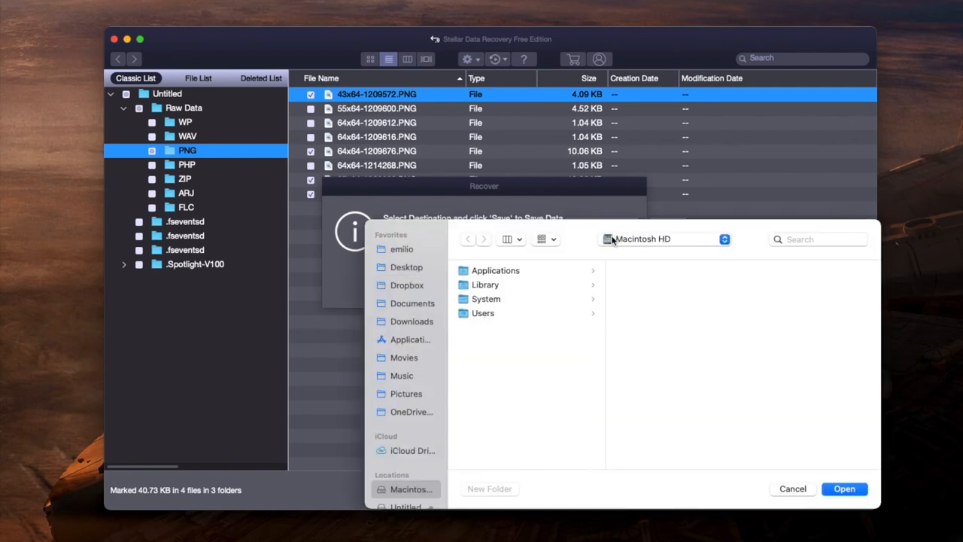
pyautogui.click(406, 267)
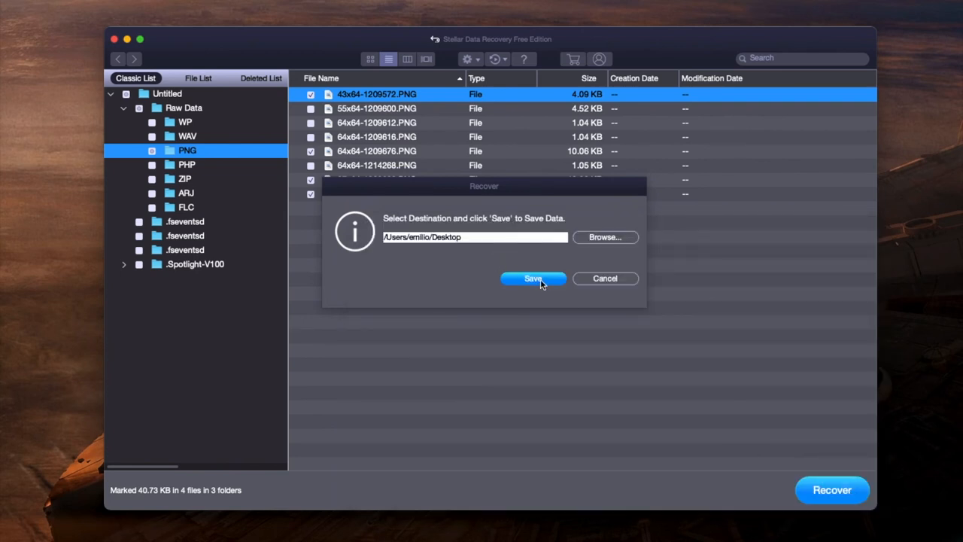
pyautogui.click(533, 279)
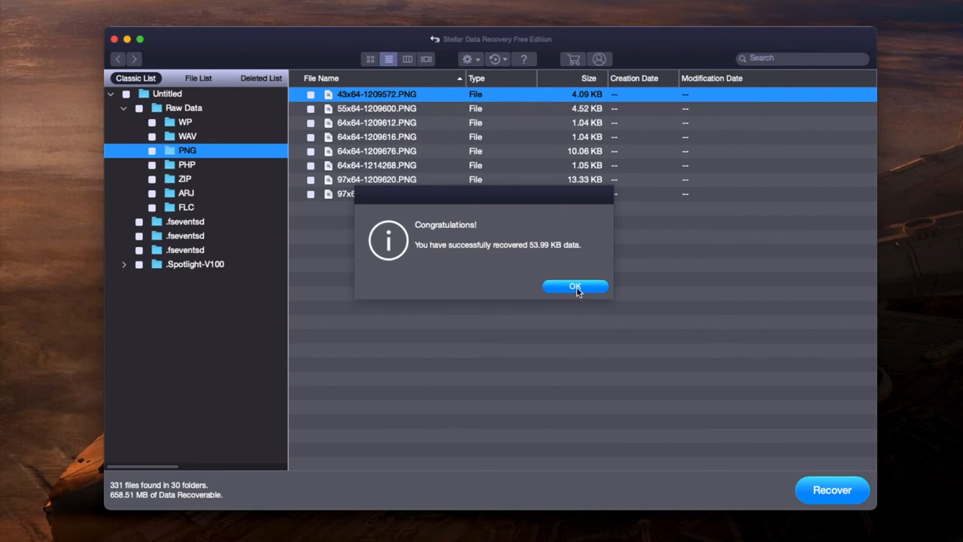
# - Dismiss the recovery success message and view the recovered #Root folder with Raw Data in Finder
pyautogui.click(575, 287)
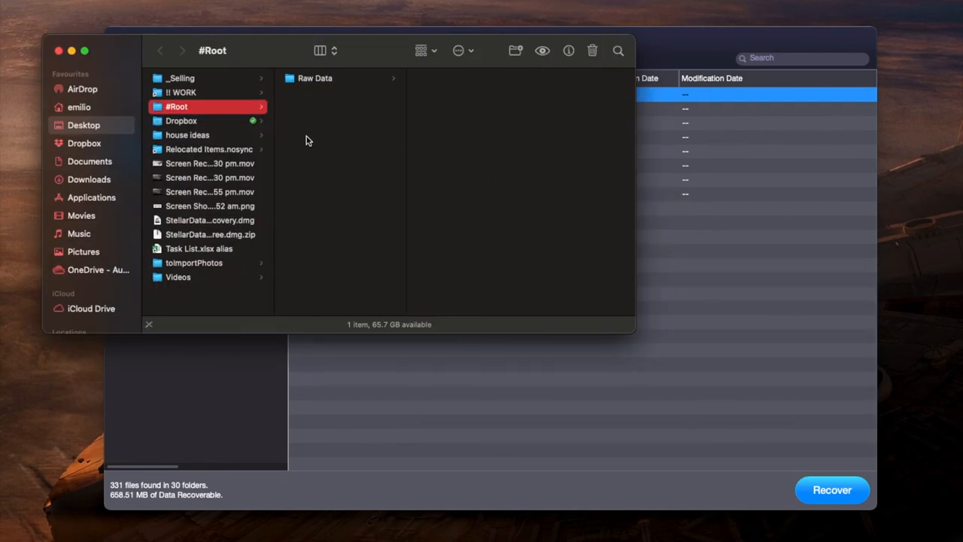
pyautogui.click(315, 78)
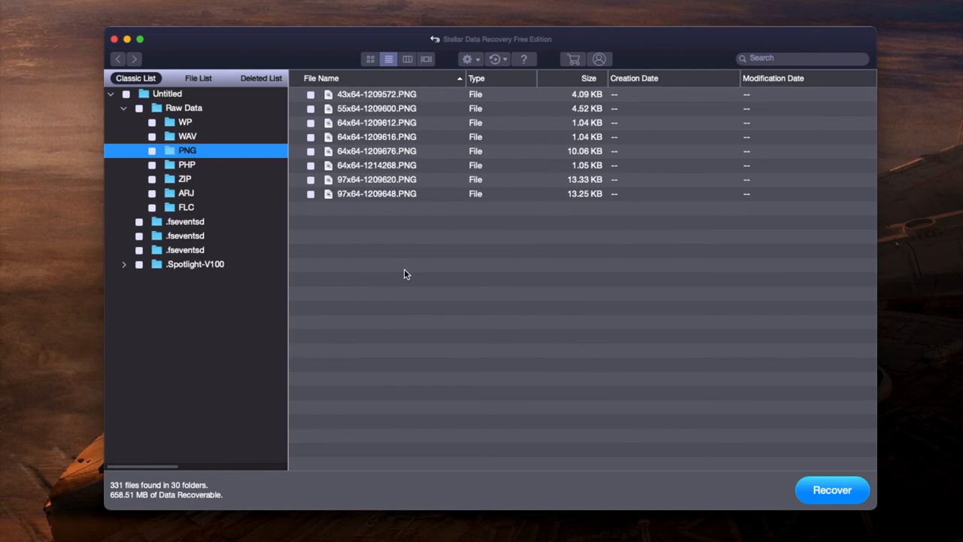
pyautogui.moveTo(222, 311)
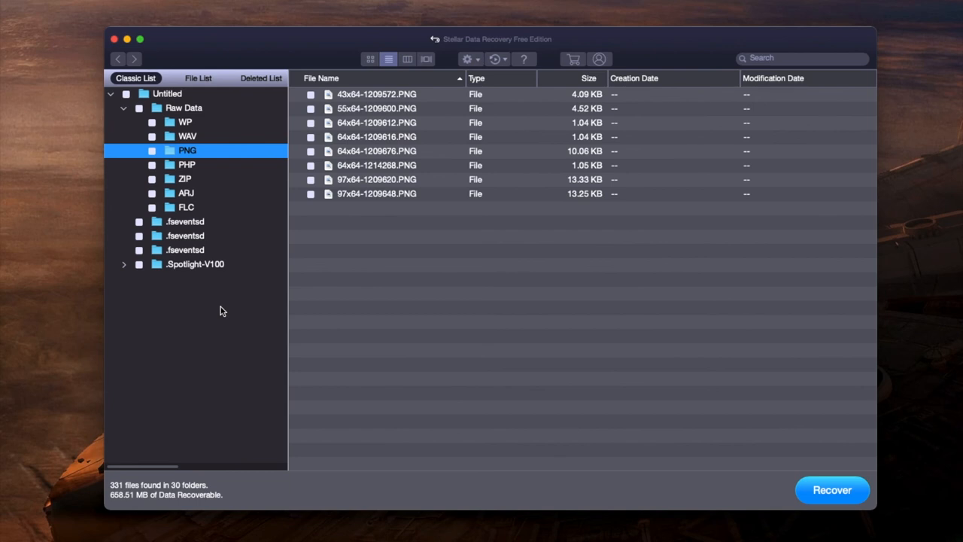
pyautogui.moveTo(213, 124)
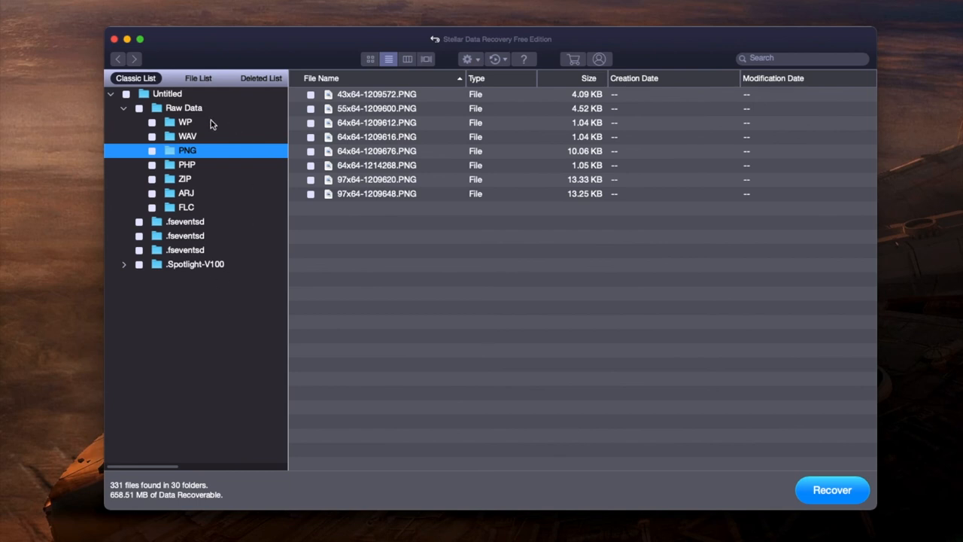
pyautogui.moveTo(207, 304)
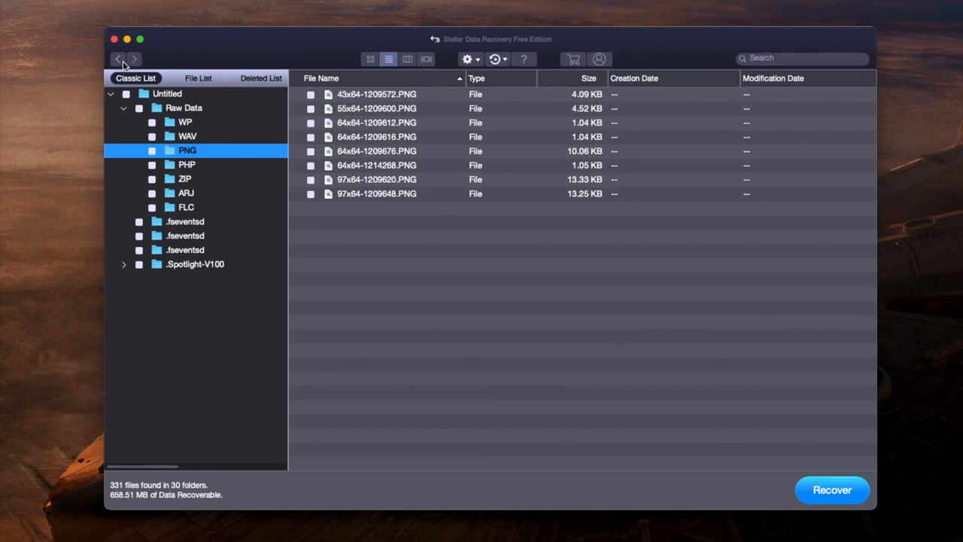
# - Return to Select Location with the Untitled USB drive highlighted, briefly opening the settings menu
pyautogui.click(118, 58)
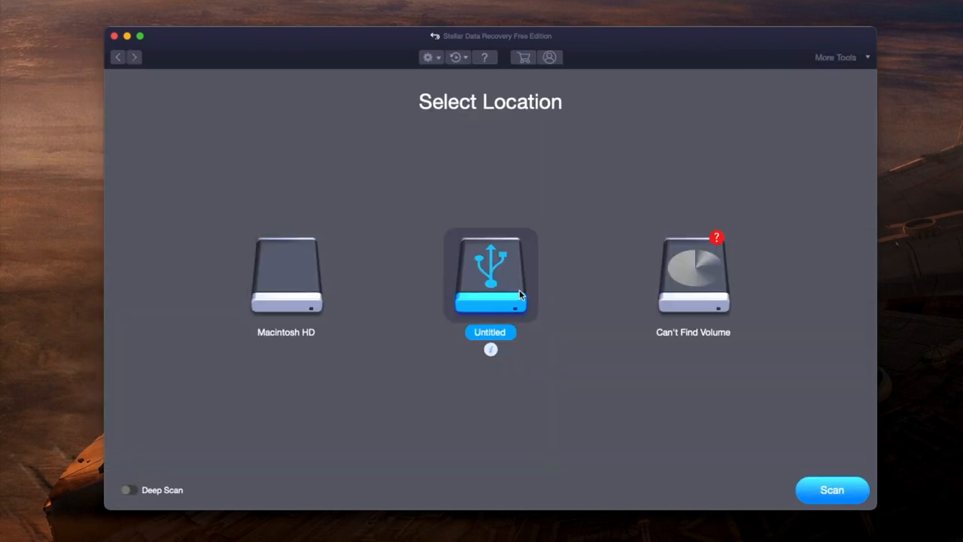
pyautogui.click(427, 57)
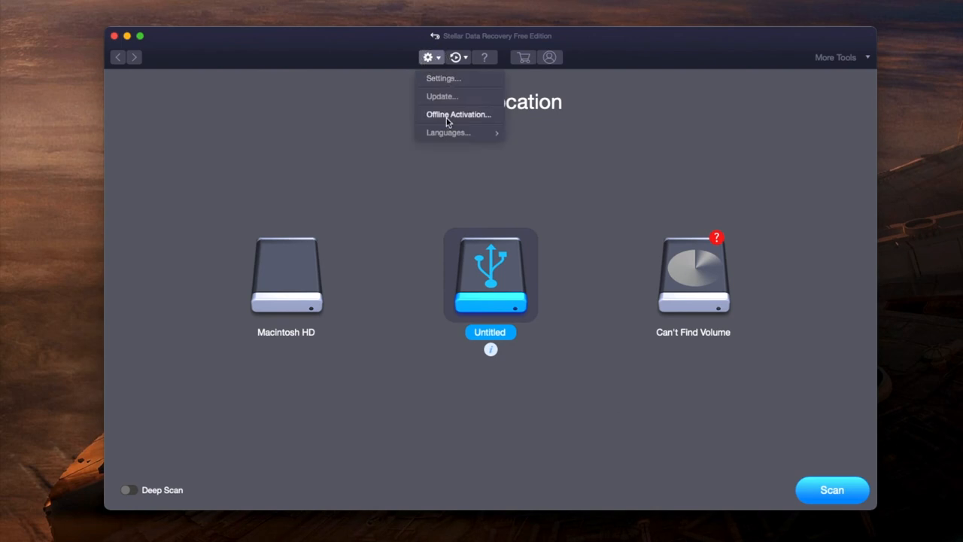
pyautogui.click(457, 57)
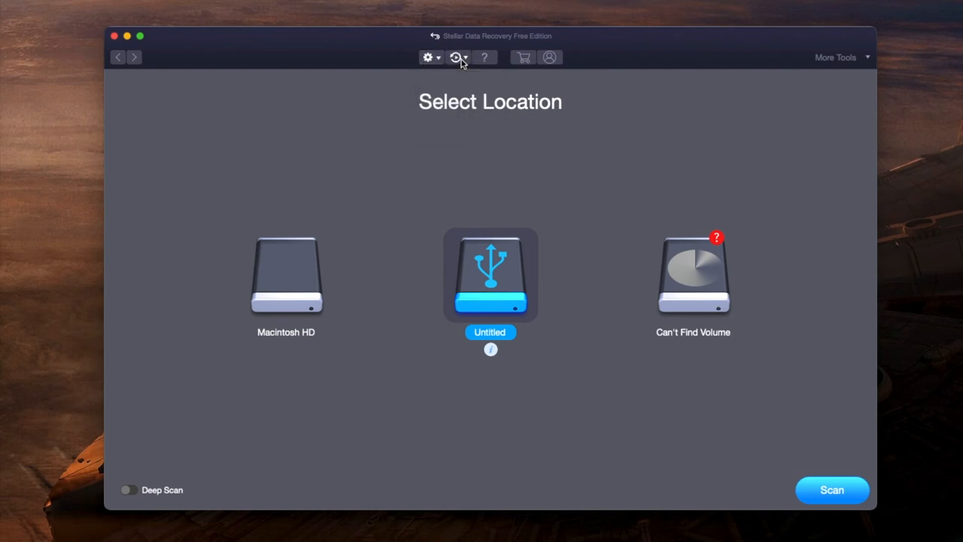
pyautogui.moveTo(477, 164)
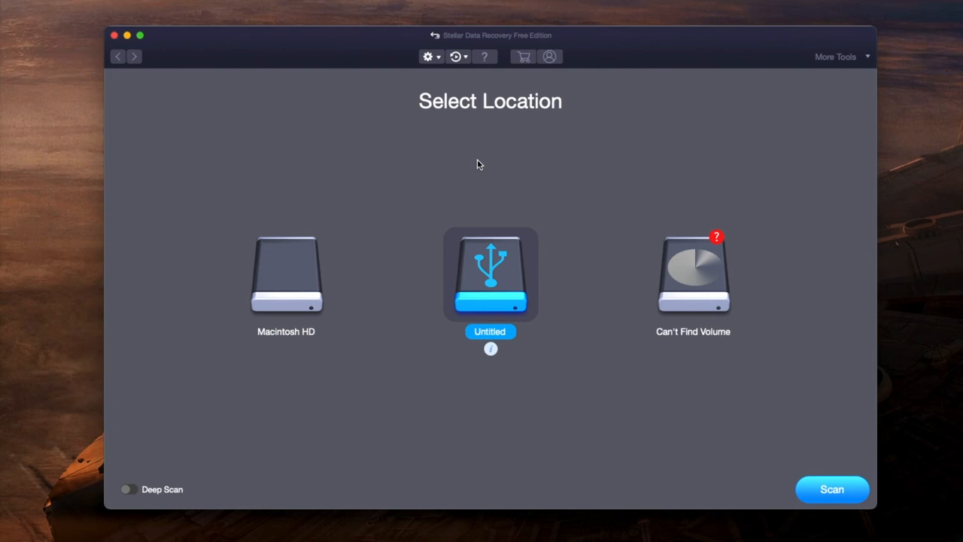